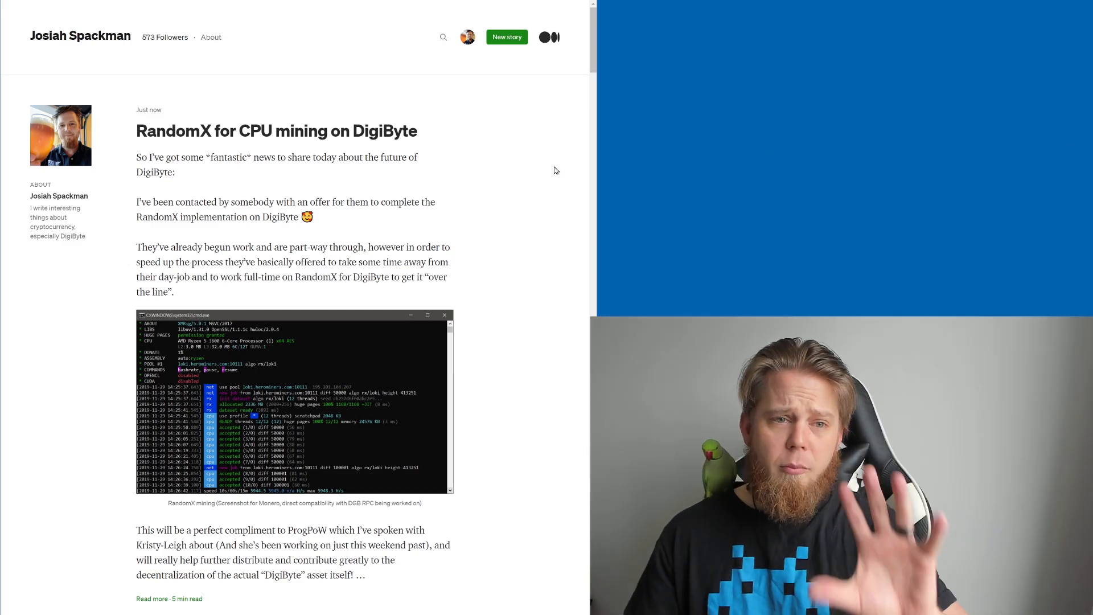
Scroll the author's profile feed to the RandomX for CPU mining on DigiByte post
scroll("down", 3)
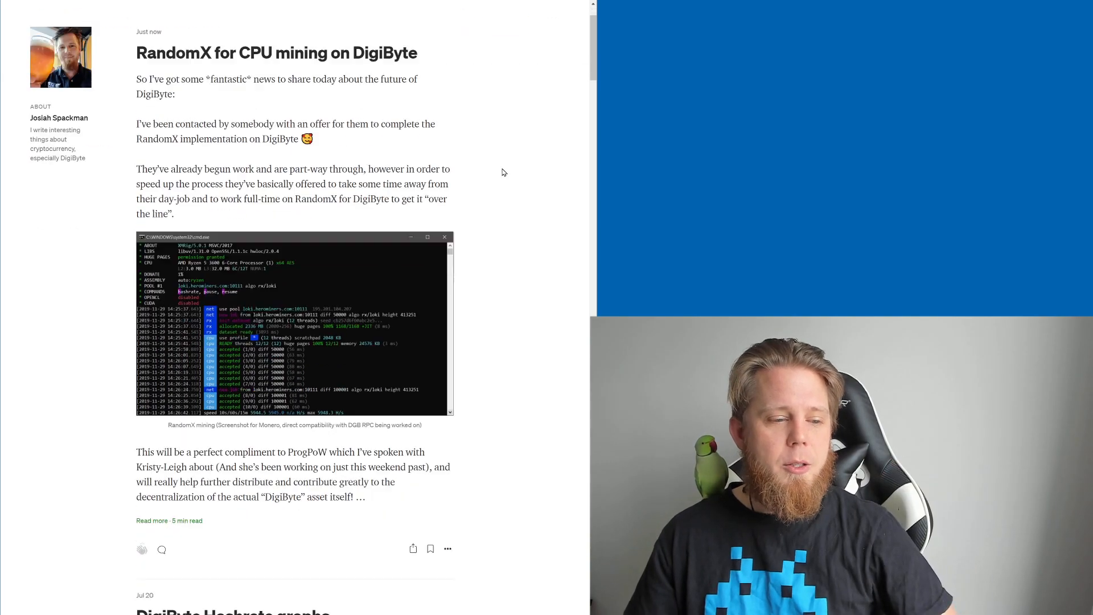
scroll("down", 3)
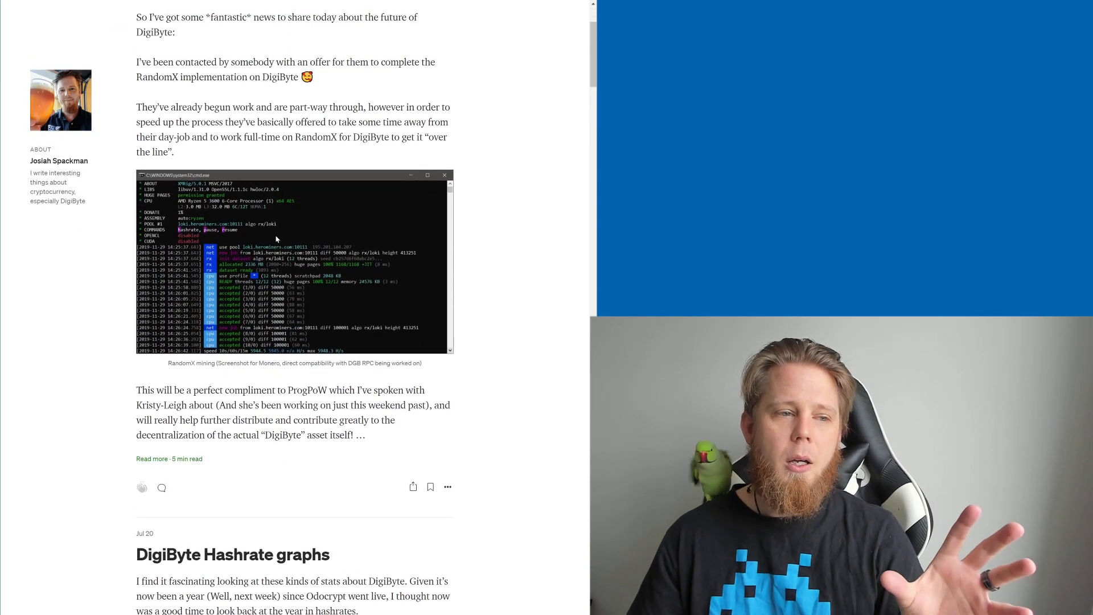
scroll("down", 3)
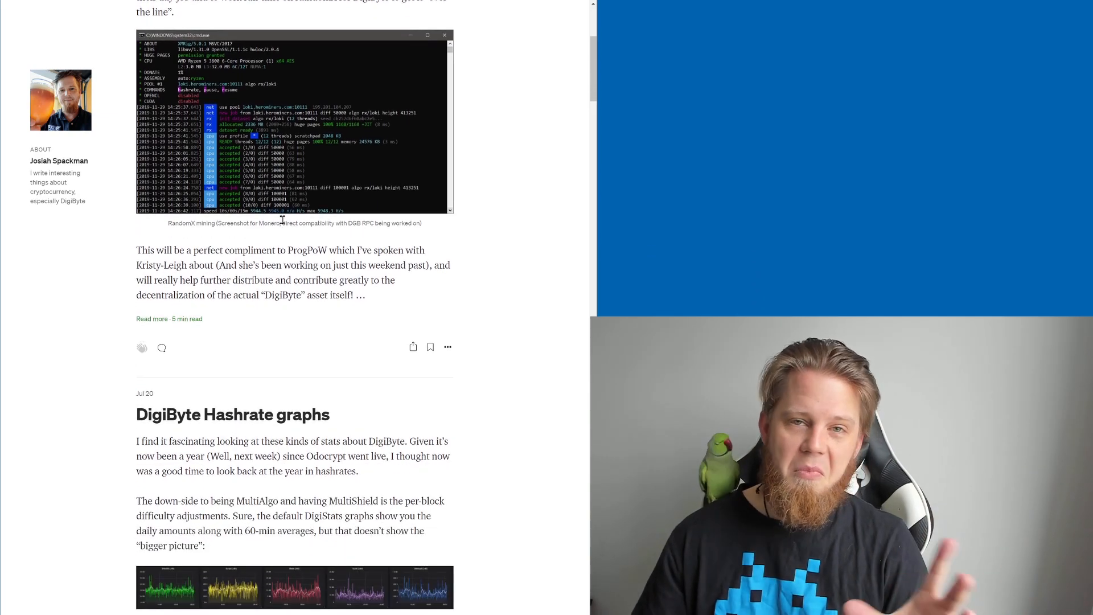
scroll("down", 3)
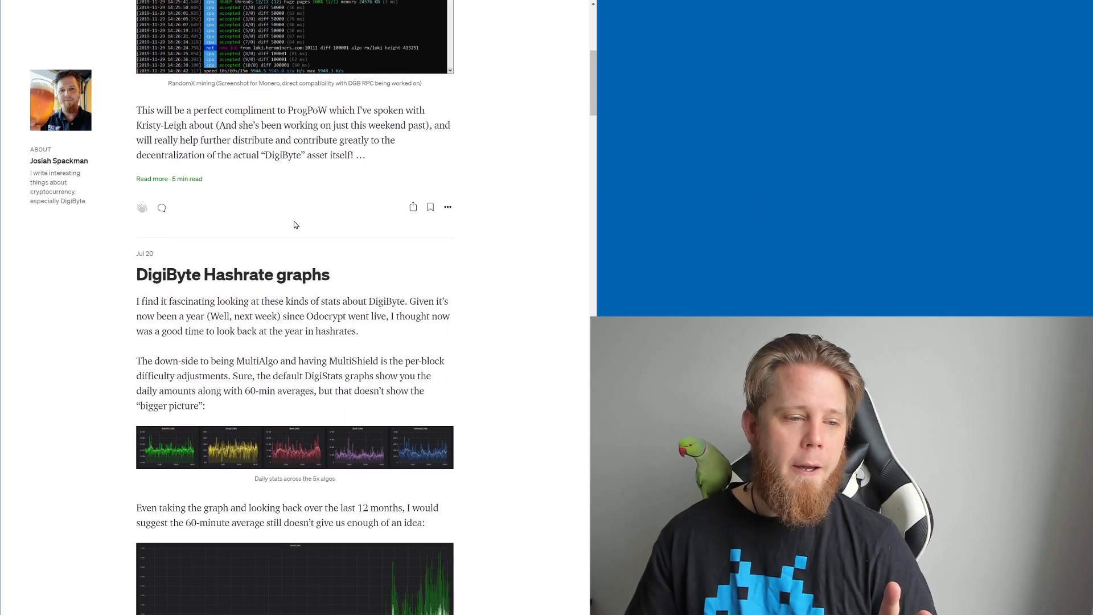
scroll("up", 3)
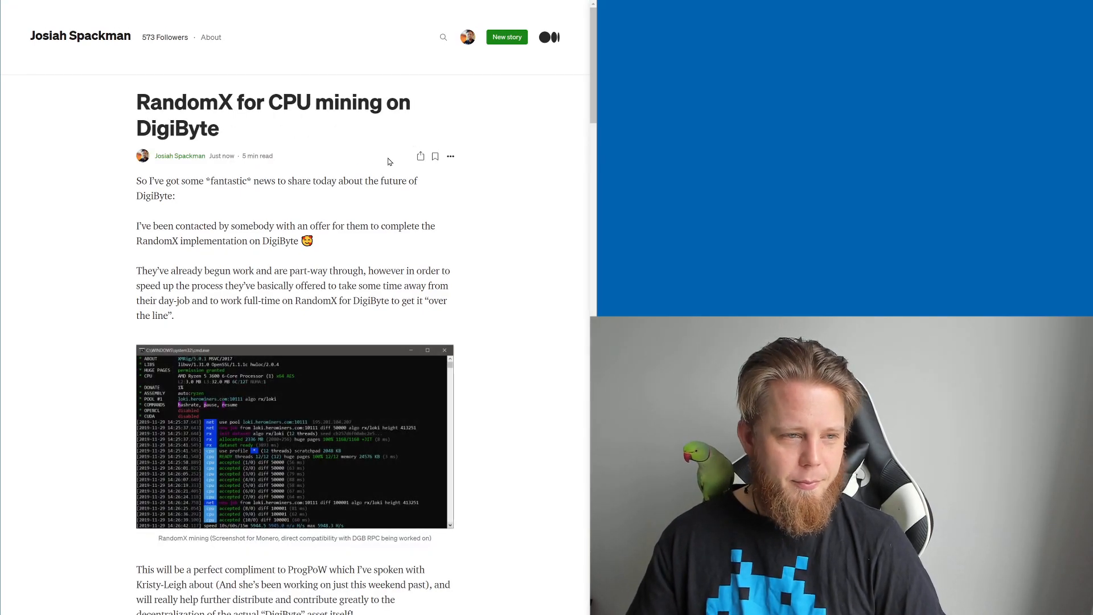
Scroll the article down to the bullet list of planned RandomX tasks
scroll("down", 3)
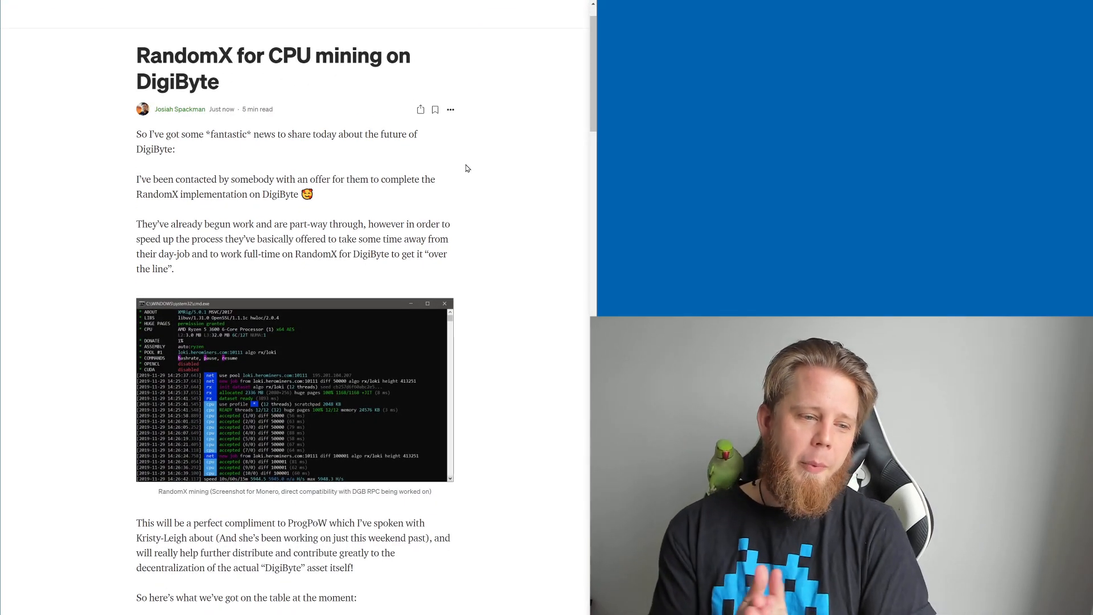
scroll("down", 3)
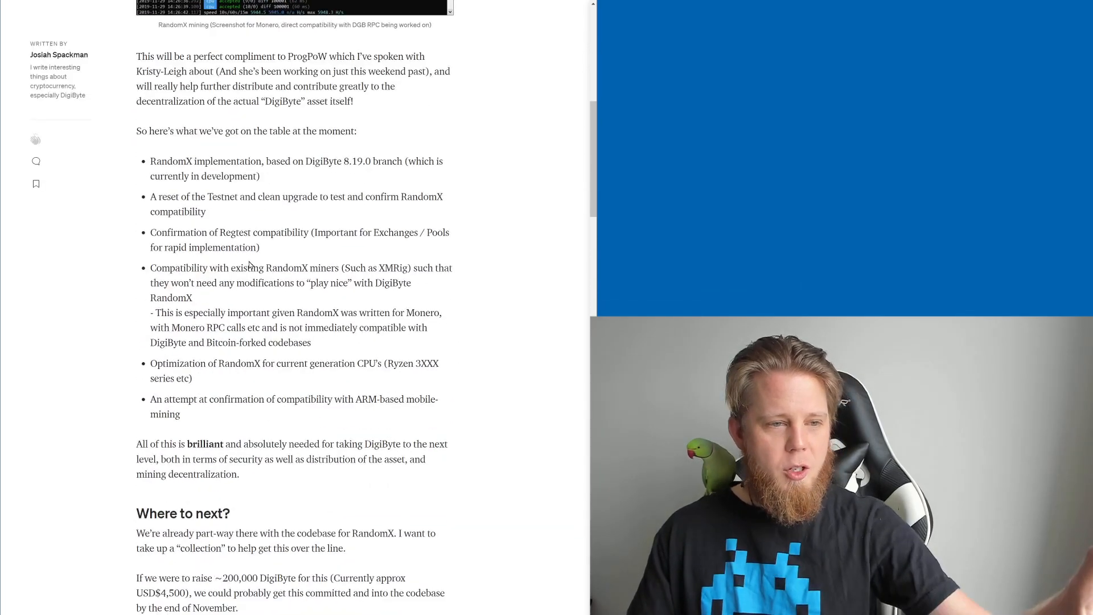
scroll("down", 3)
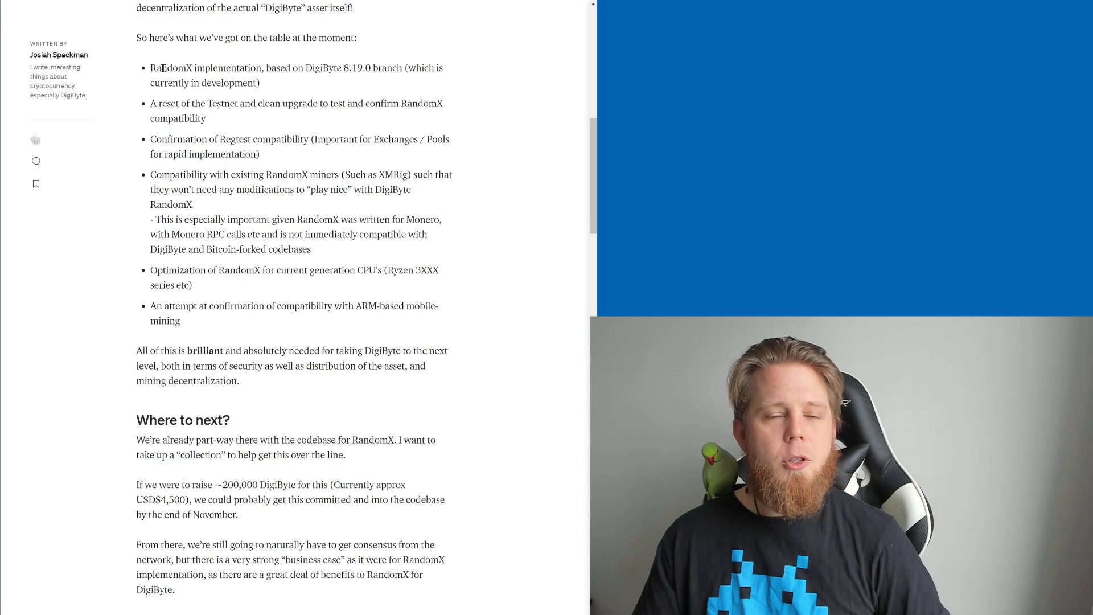
mouse_move(313, 92)
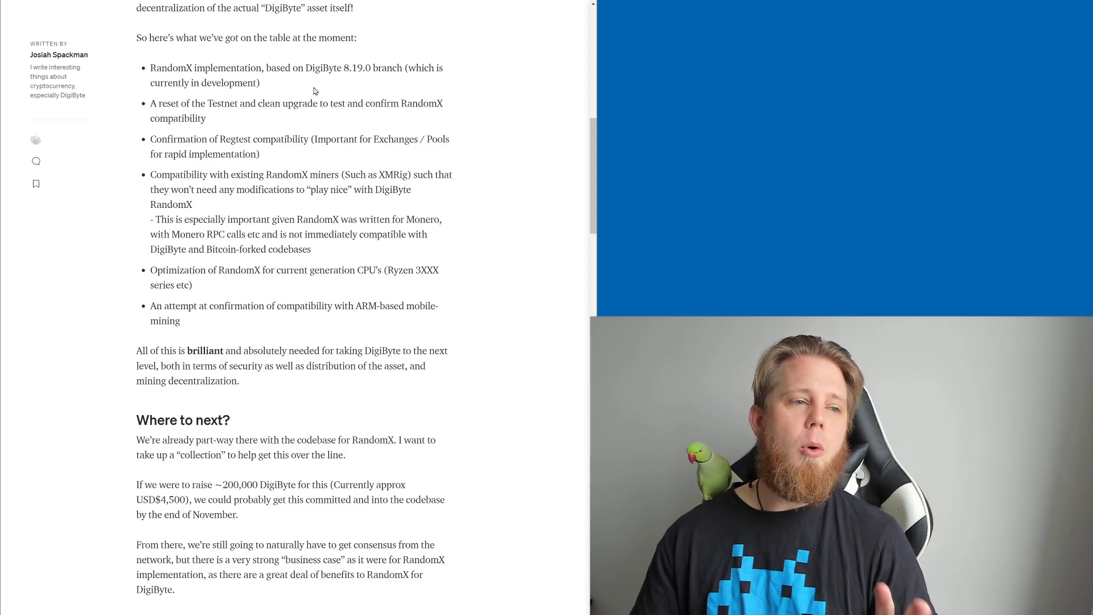
mouse_move(369, 158)
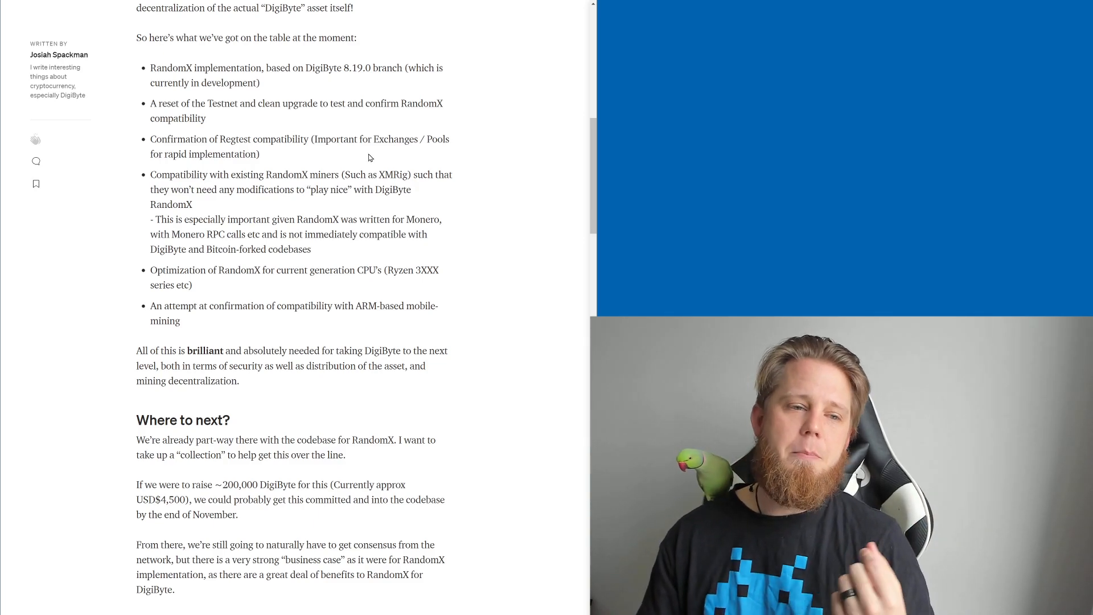
mouse_move(434, 189)
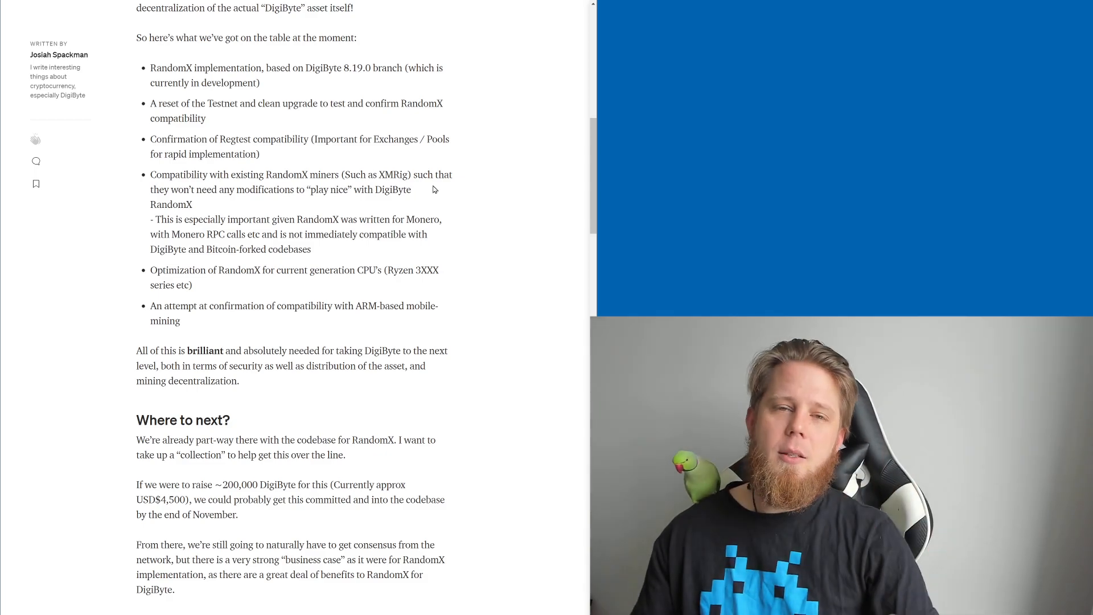
mouse_move(420, 212)
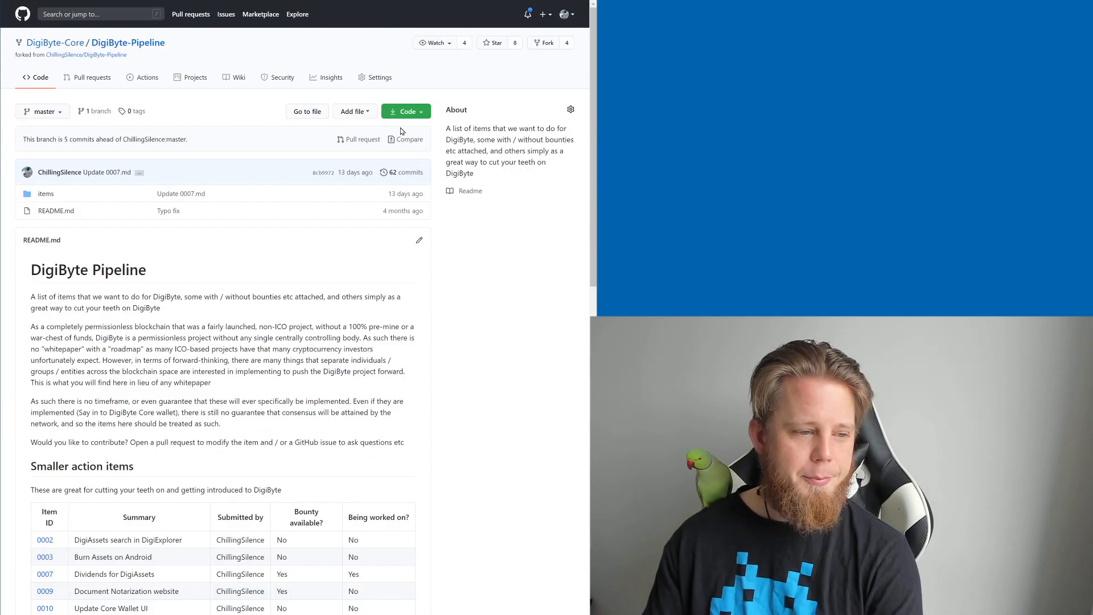
Scroll the DigiByte-Pipeline README down to the Larger action items table with Implement RandomX
scroll("down", 3)
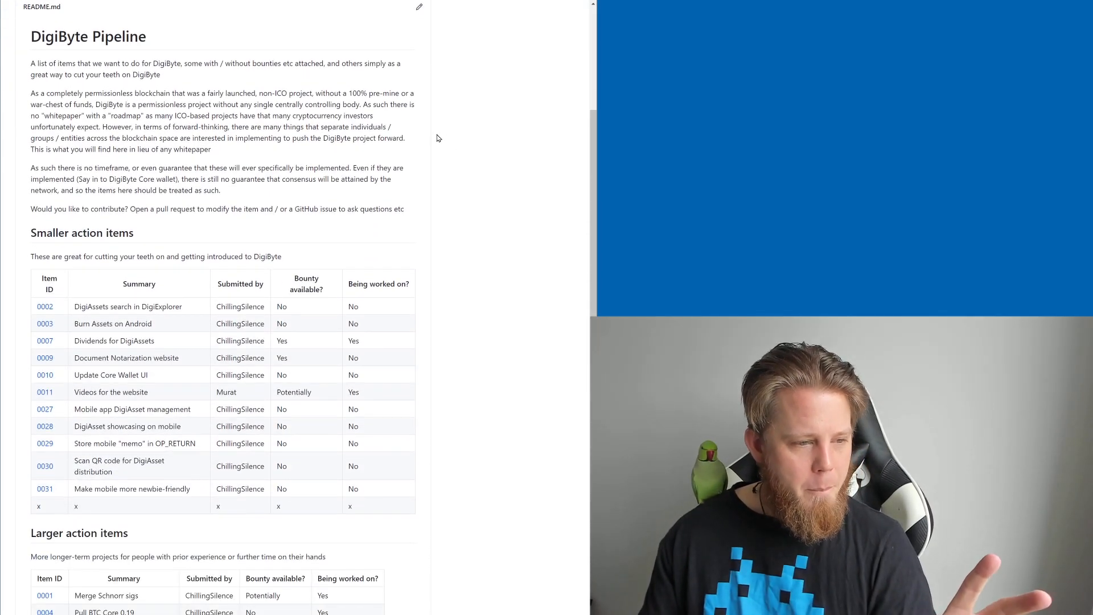
scroll("down", 3)
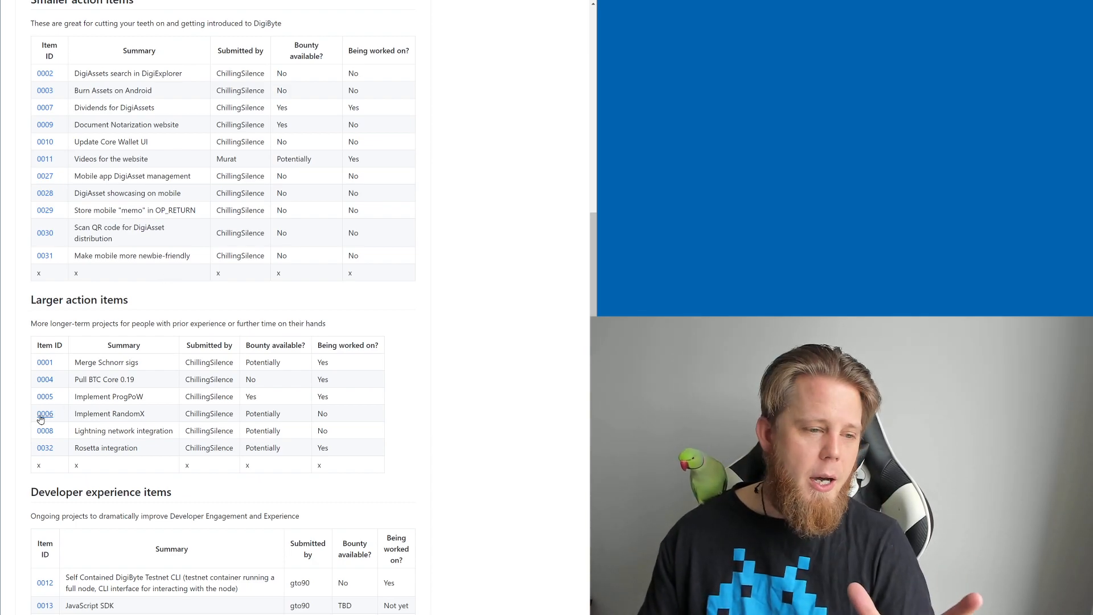
left_click(45, 413)
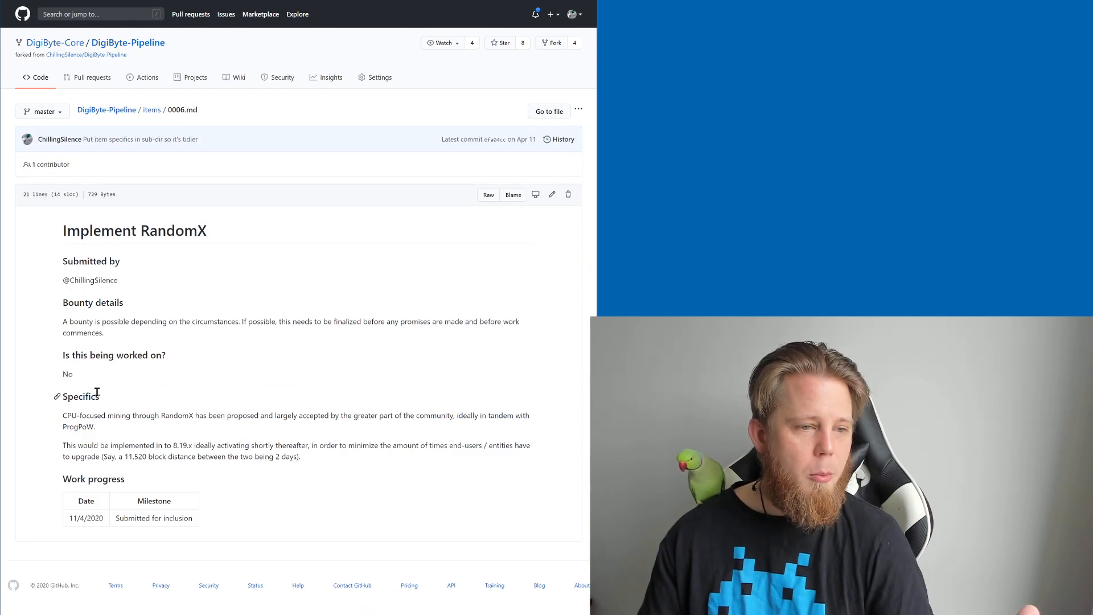
mouse_move(110, 326)
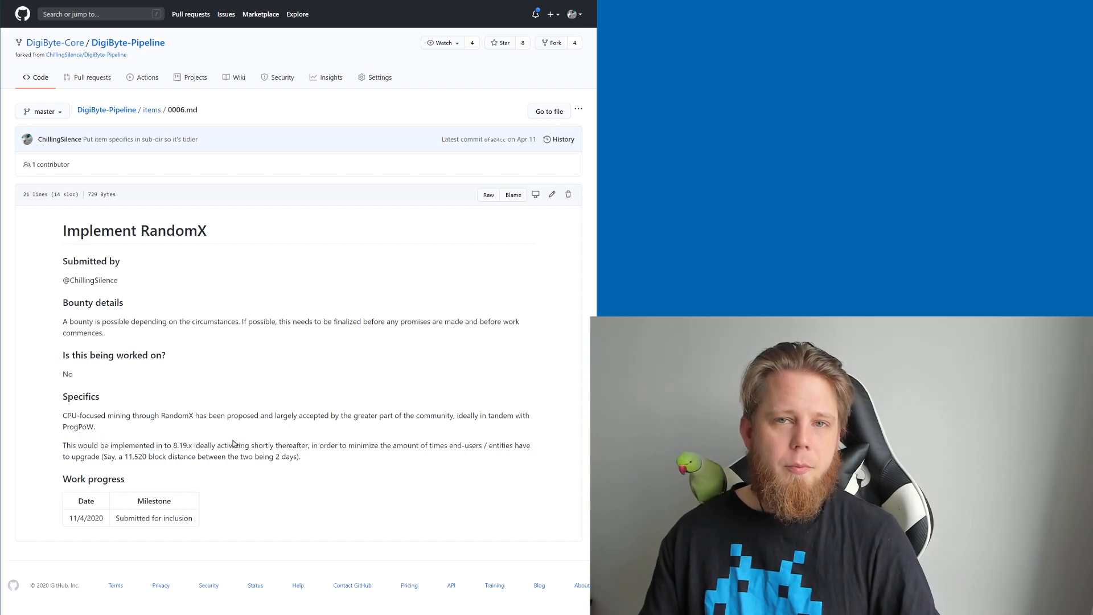
mouse_move(253, 346)
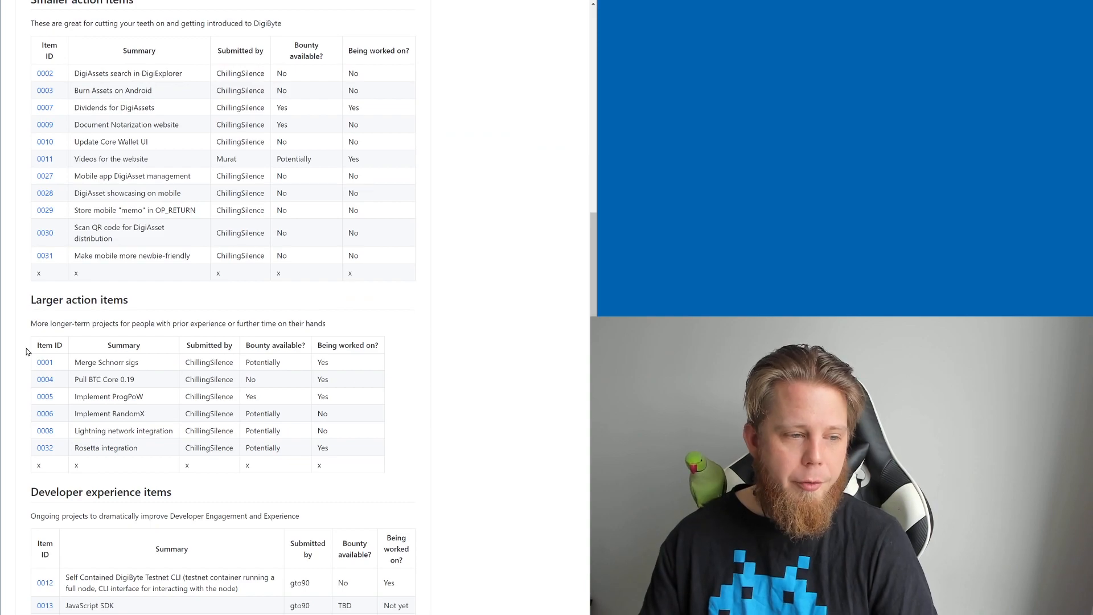
mouse_move(55, 425)
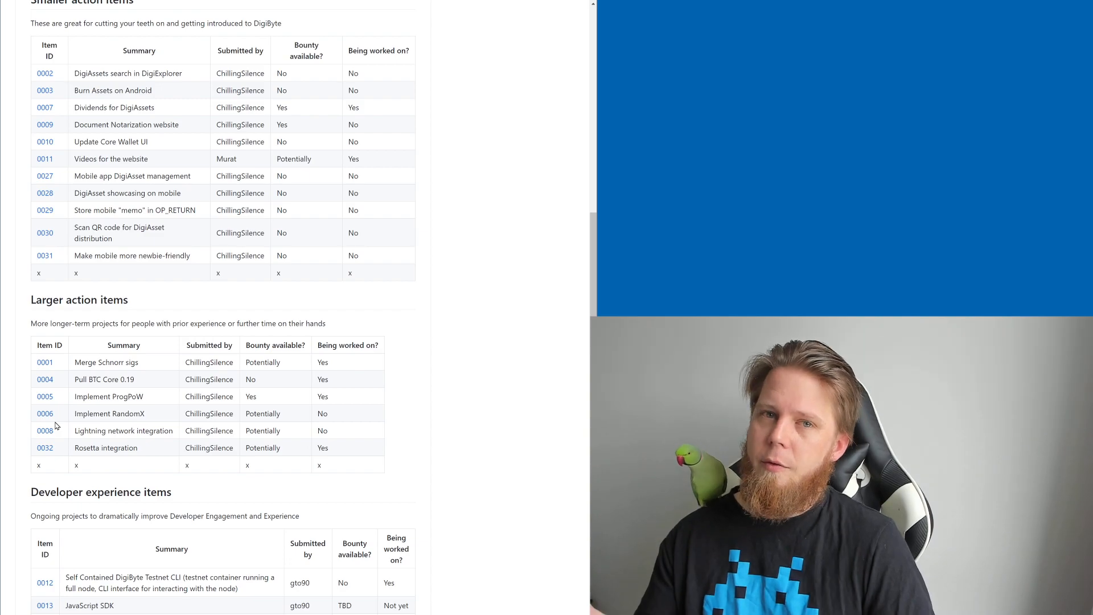
mouse_move(76, 414)
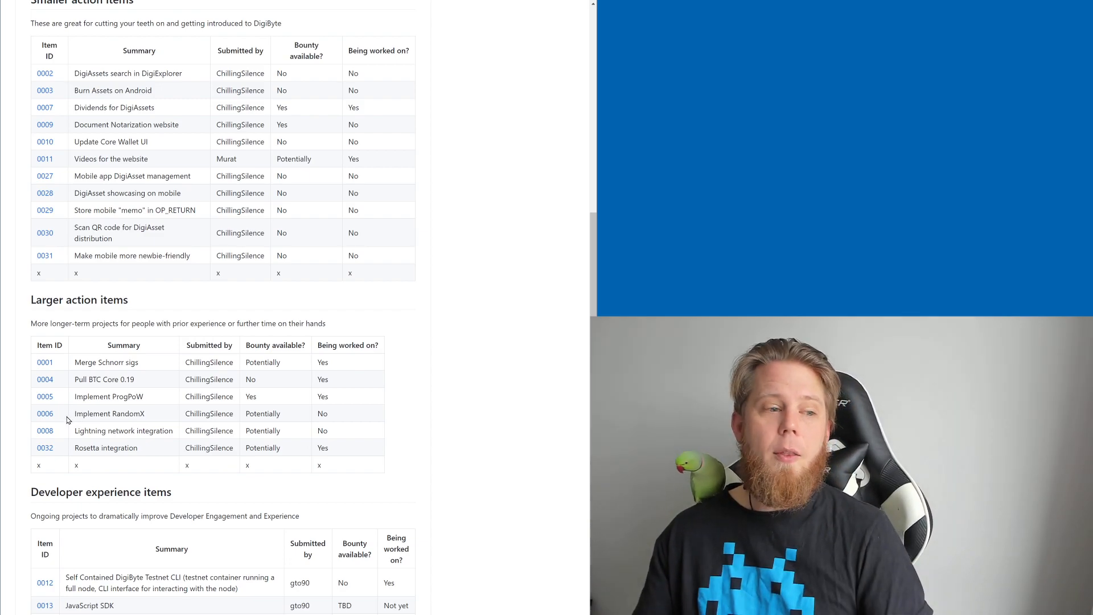
Reopen the Implement RandomX item page 0006.md from the README table
left_click(44, 413)
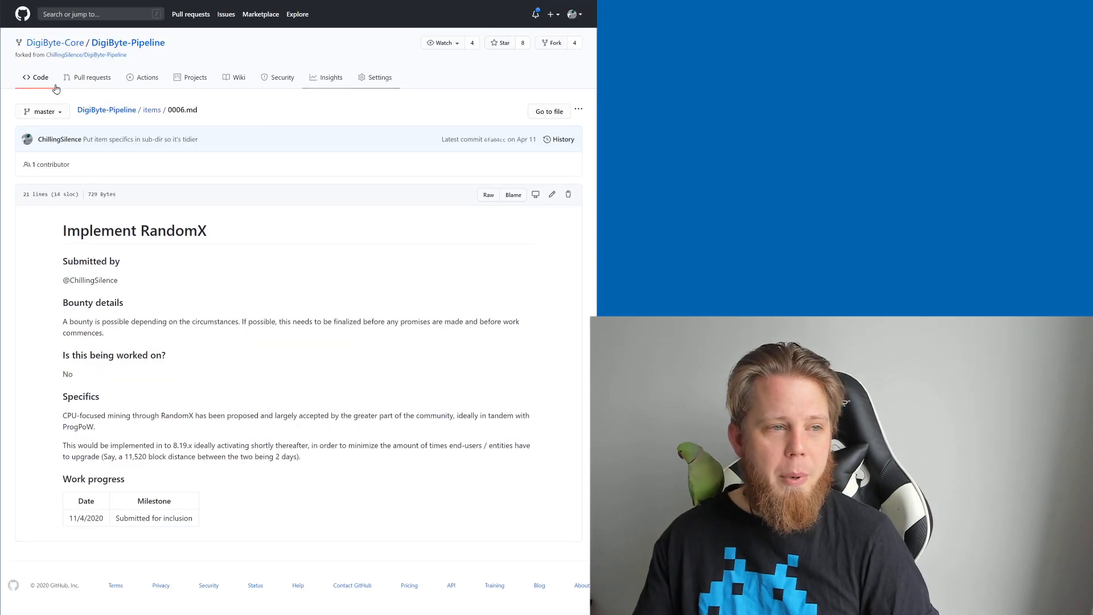
mouse_move(259, 246)
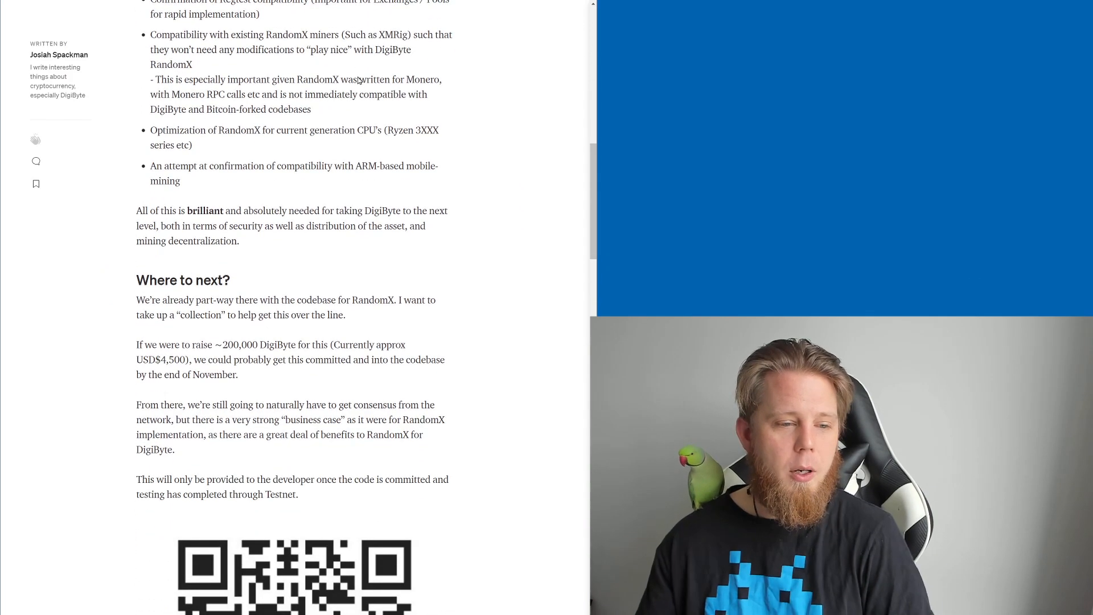
Scroll past Where to next? to the RandomX dev wallet QR code and address
scroll("down", 3)
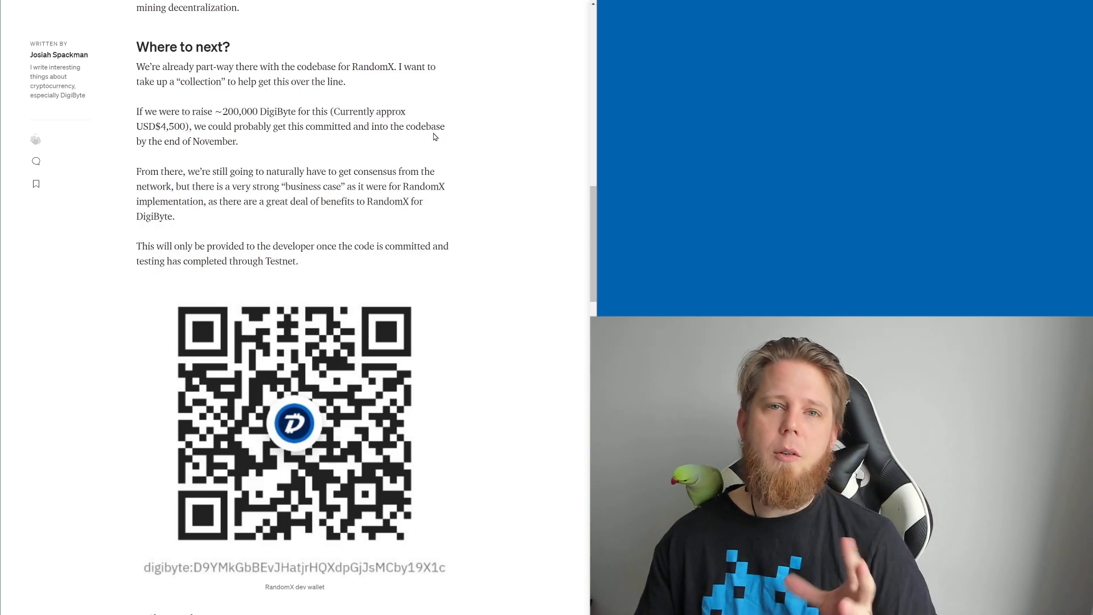
mouse_move(427, 128)
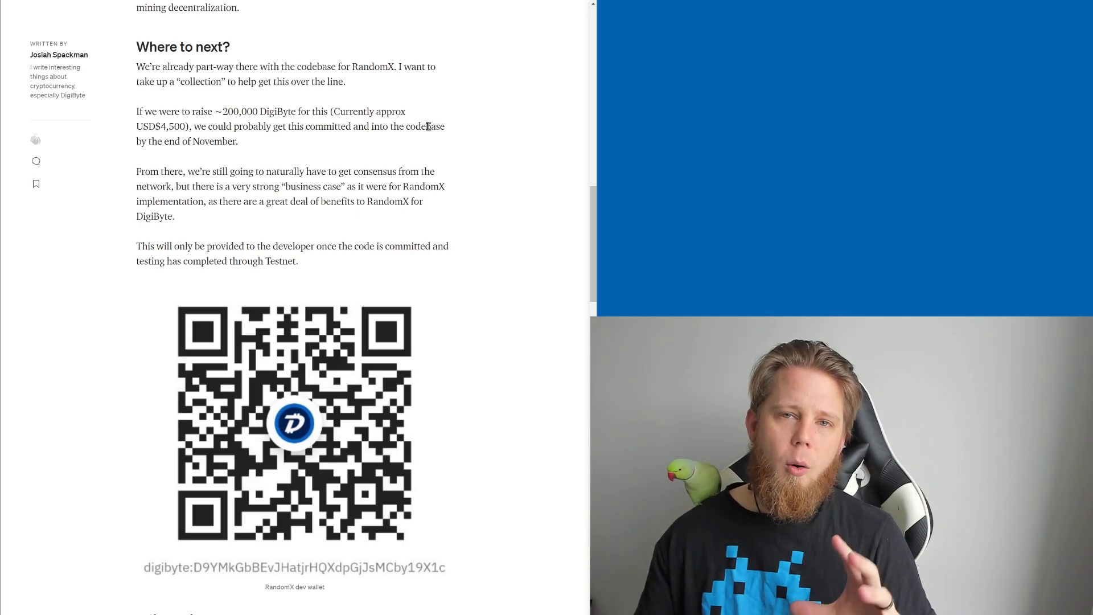
mouse_move(429, 106)
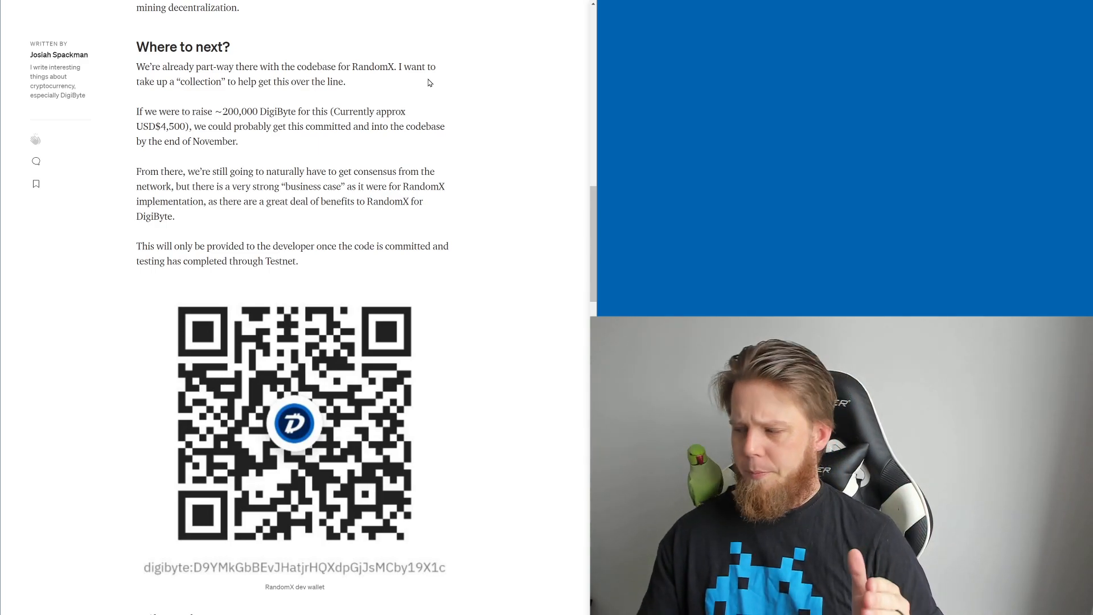
Scroll past the QR code and ProgPoW update to the compatibility with existing software section
scroll("down", 3)
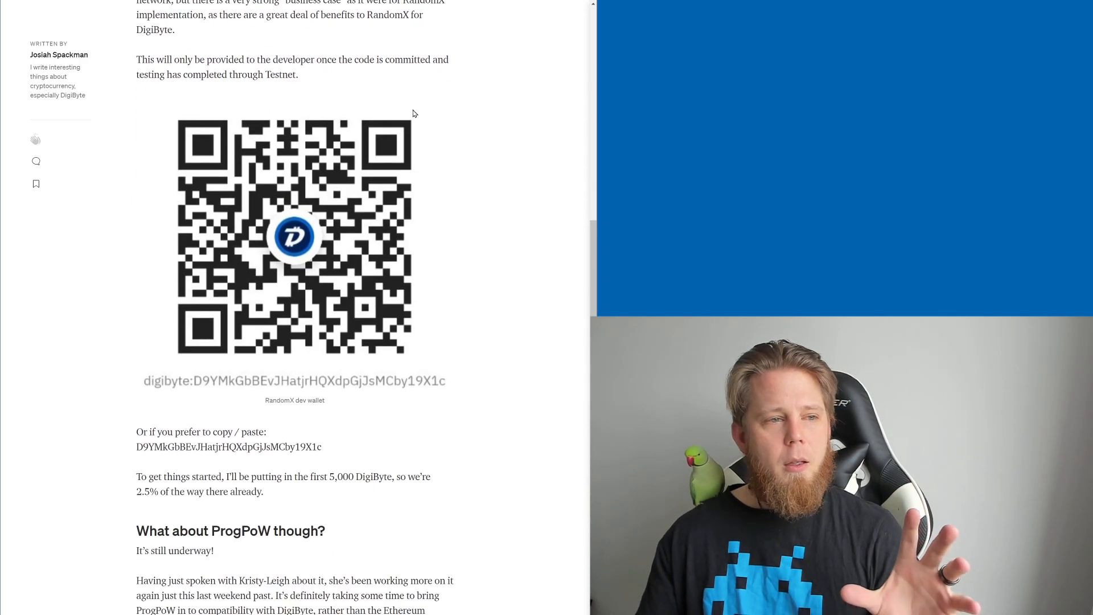
mouse_move(195, 70)
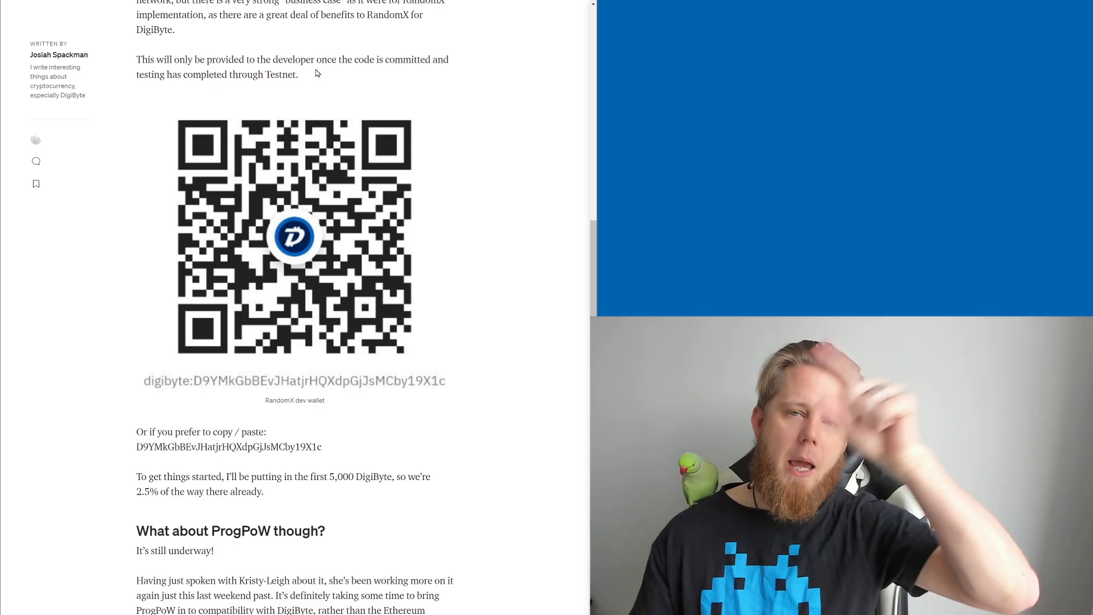
mouse_move(314, 57)
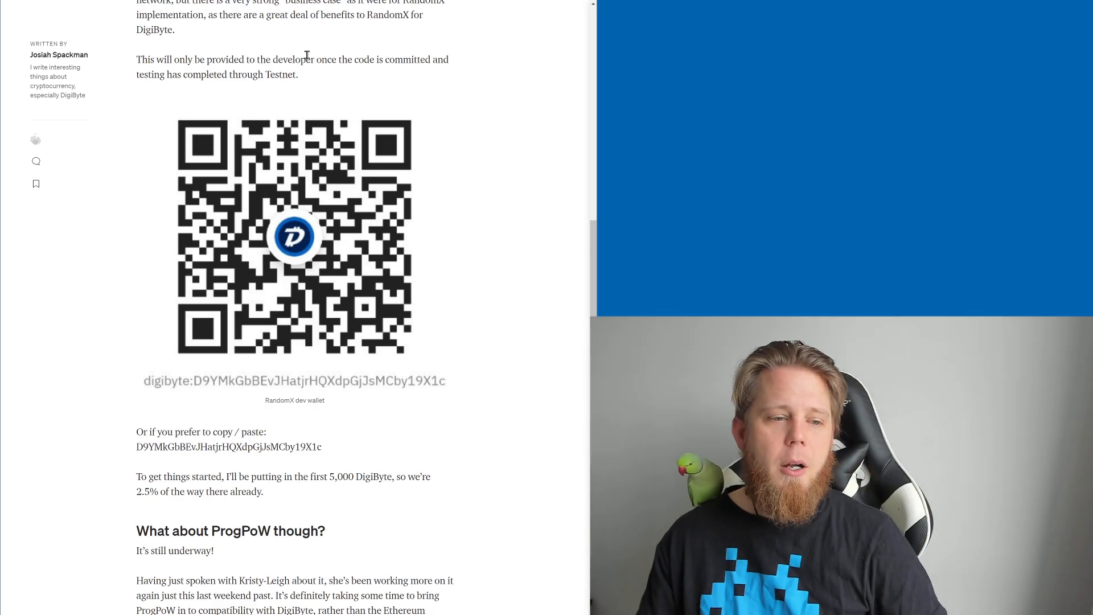
scroll("down", 3)
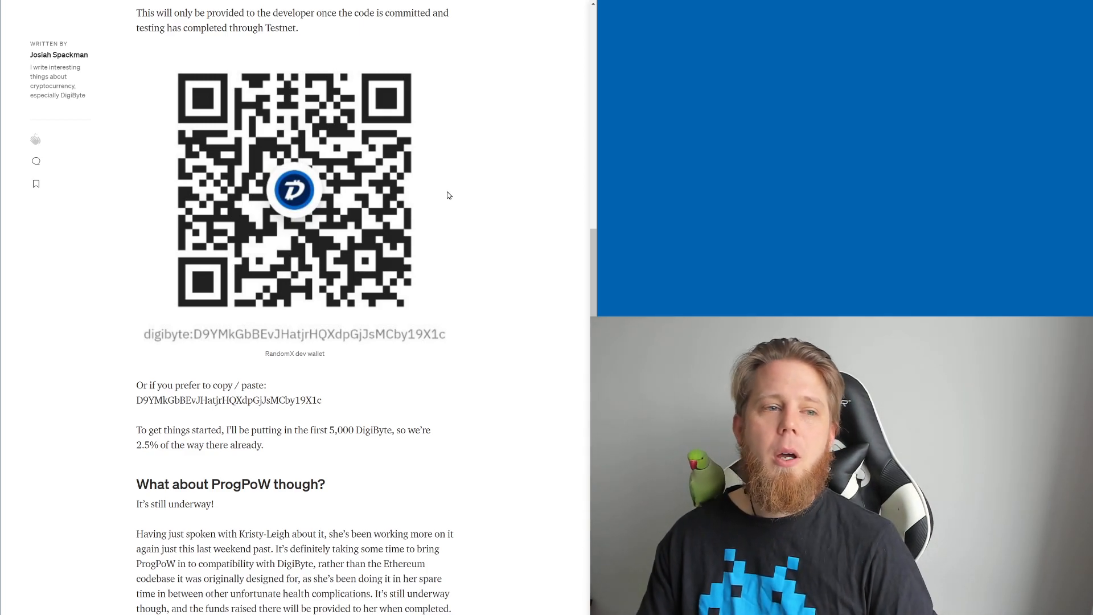
scroll("down", 3)
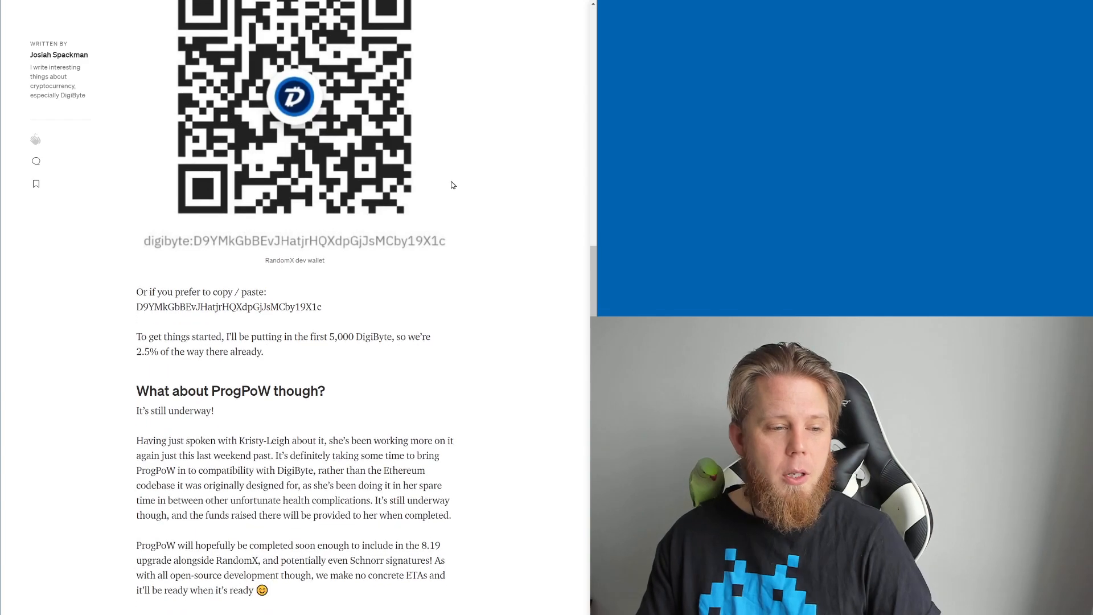
scroll("down", 3)
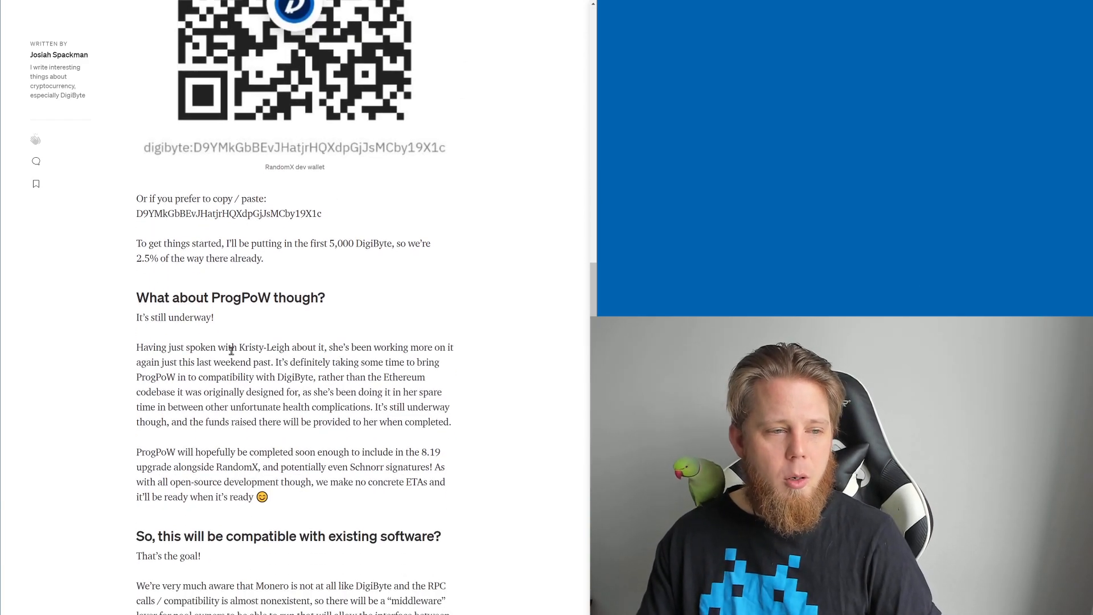
scroll("down", 3)
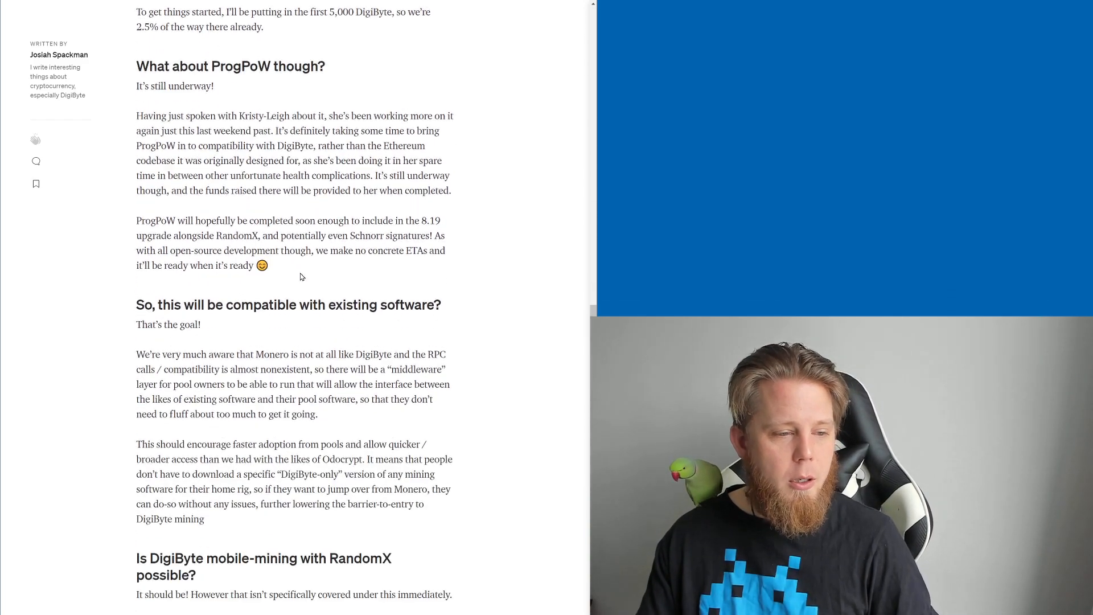
scroll("down", 3)
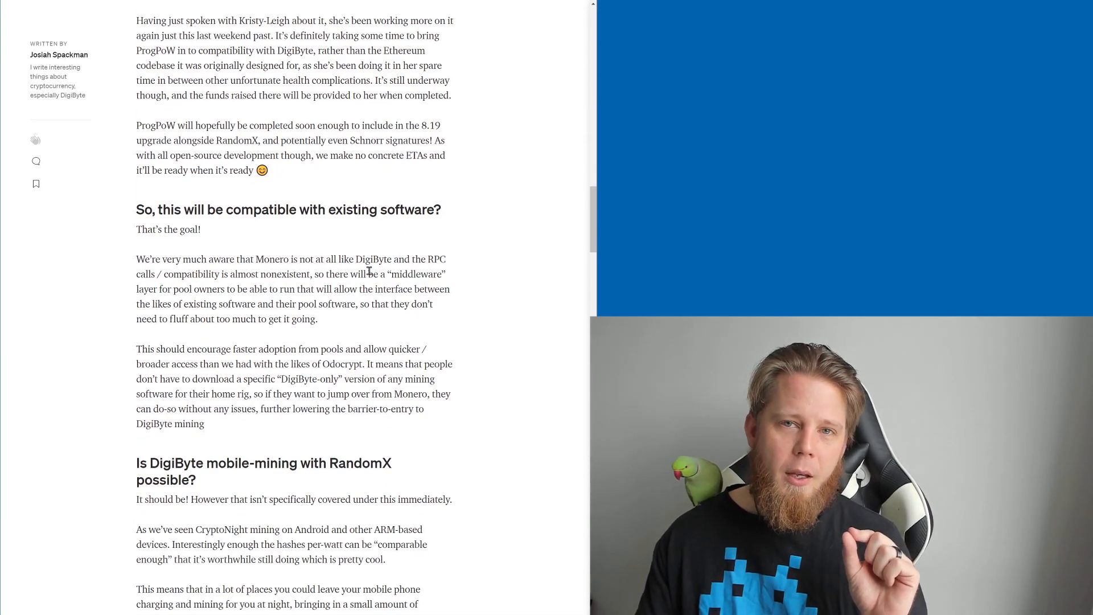
mouse_move(355, 247)
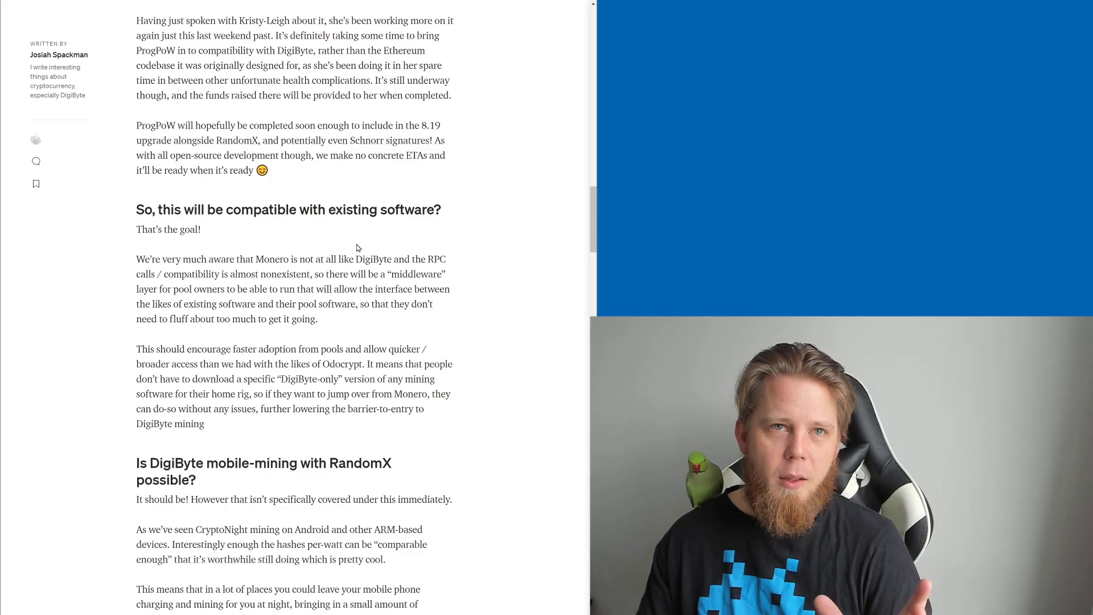
scroll("down", 3)
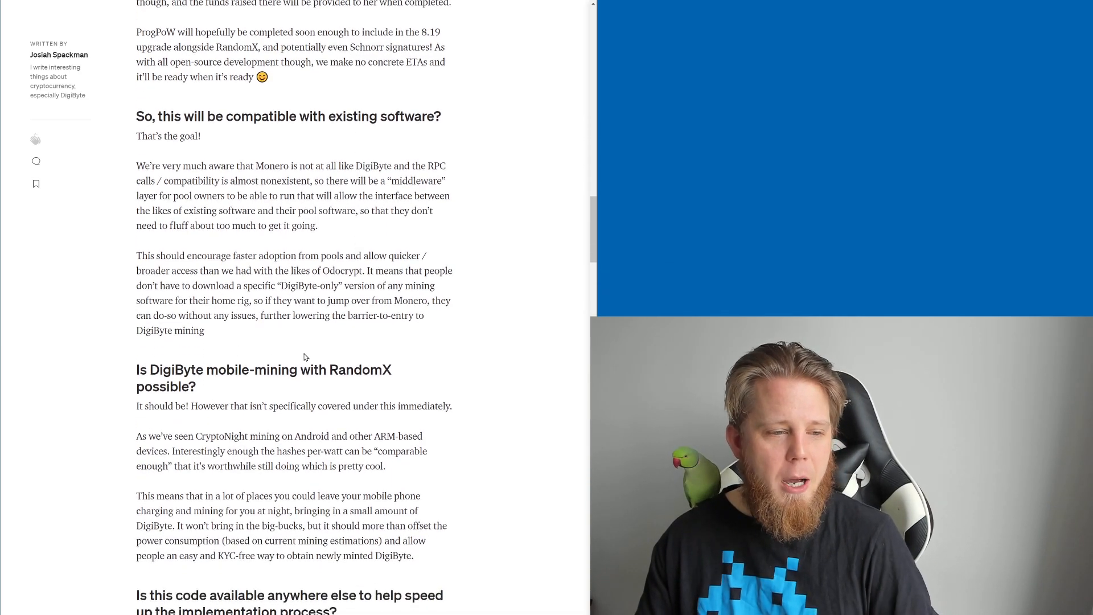
Scroll through the mobile-mining answer to the code-availability and release-timing sections
scroll("down", 3)
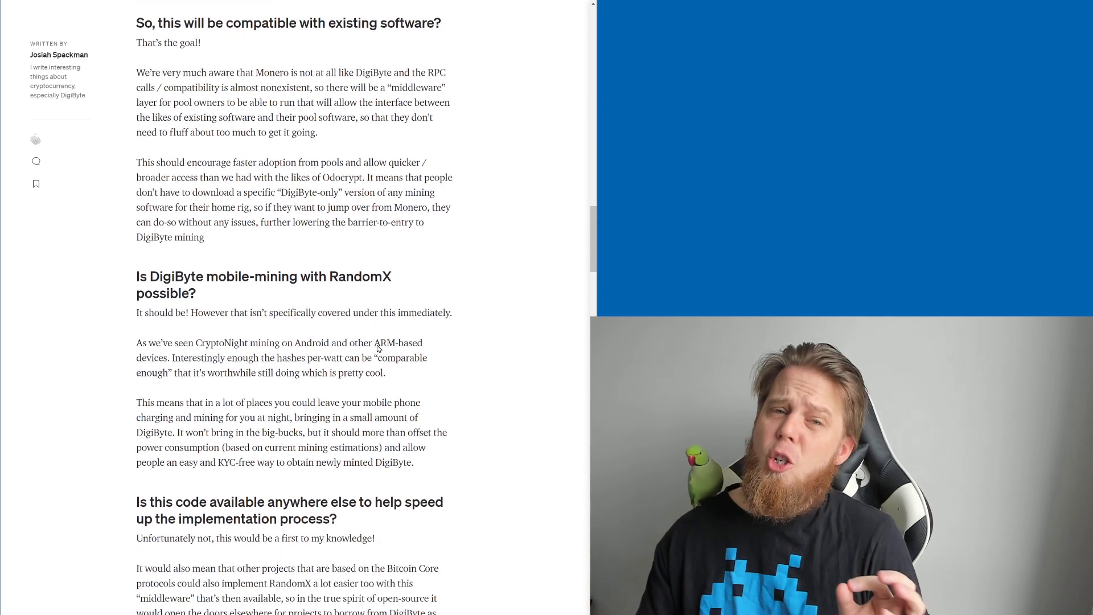
scroll("down", 3)
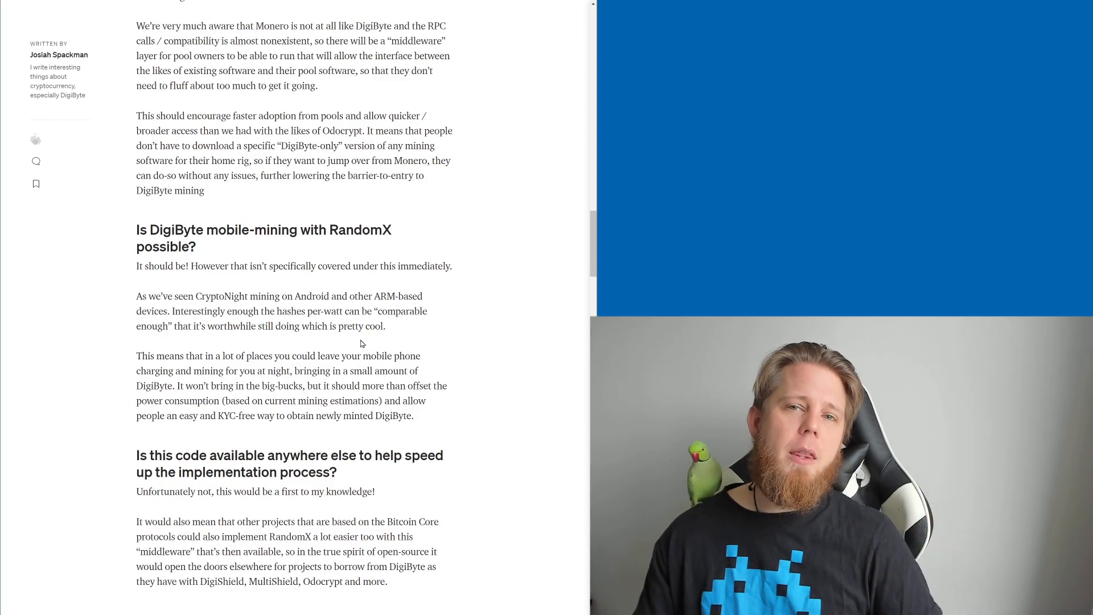
scroll("up", 3)
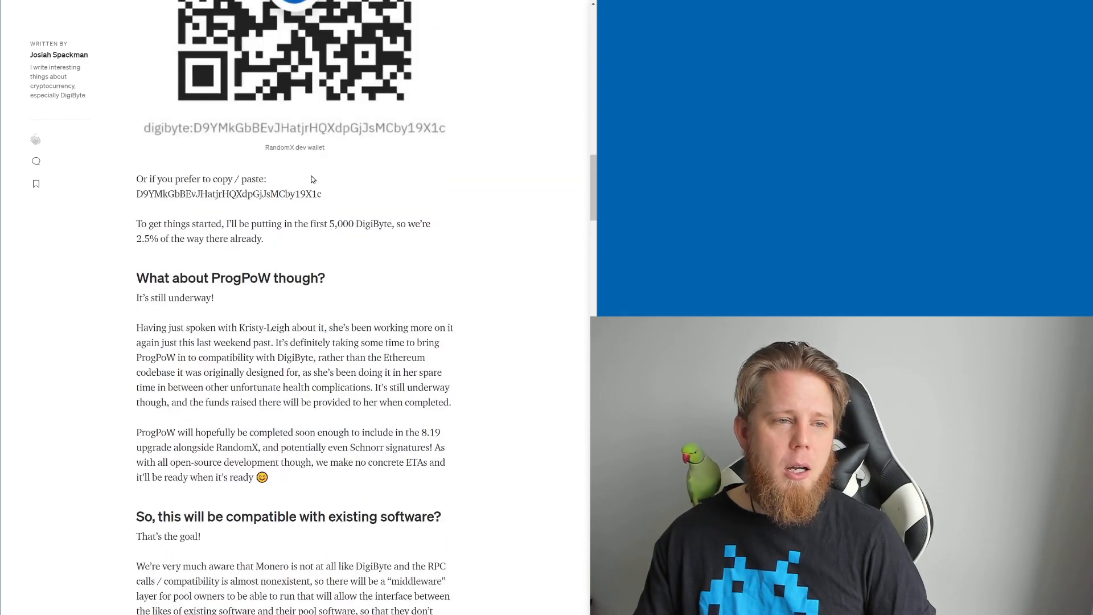
scroll("down", 3)
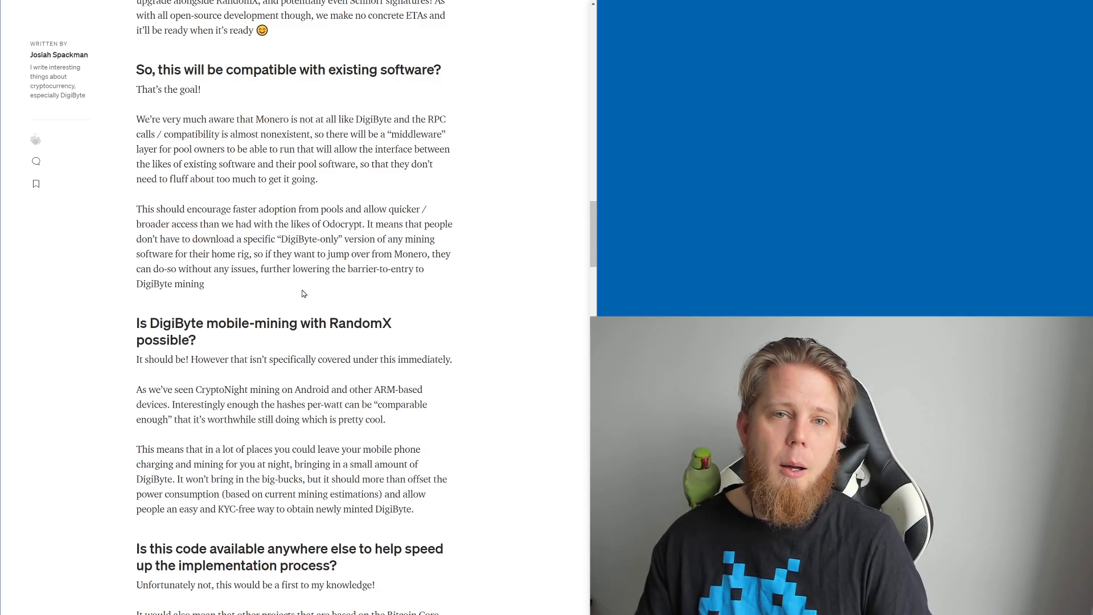
scroll("down", 3)
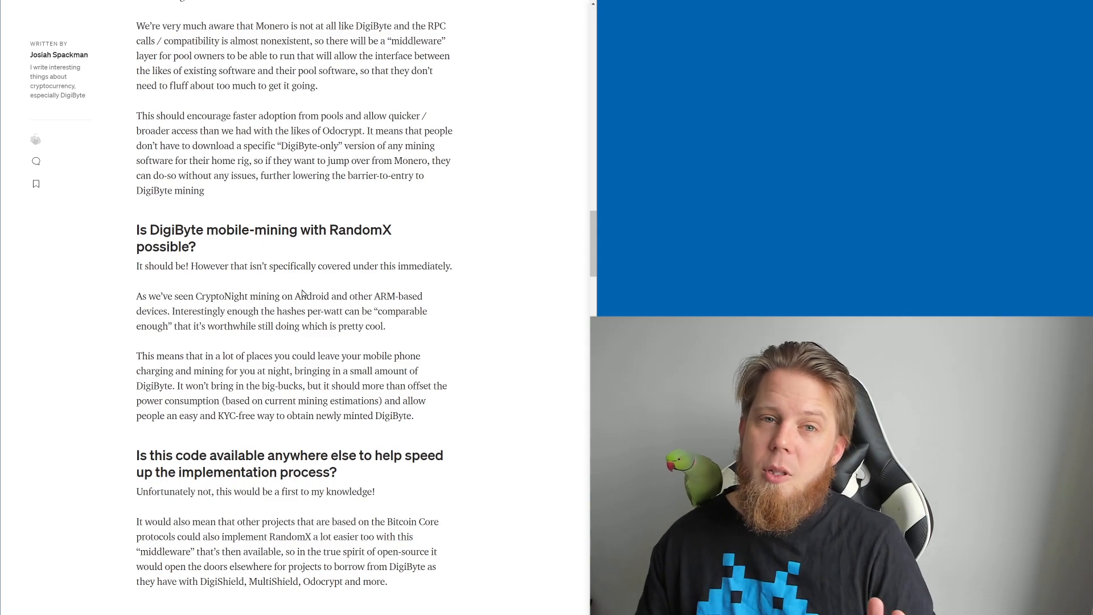
scroll("down", 3)
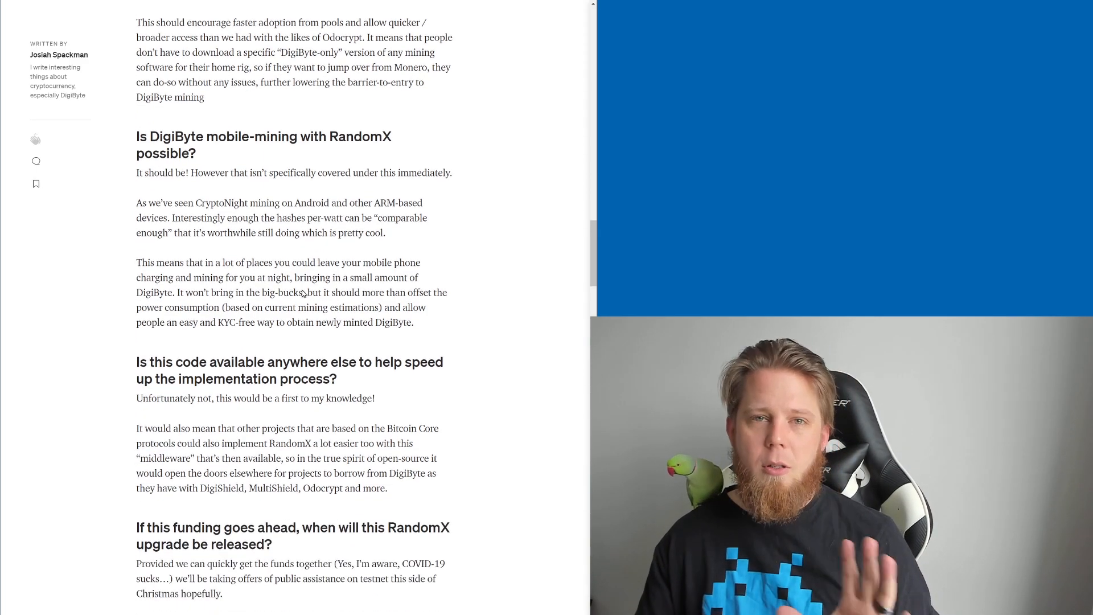
scroll("down", 3)
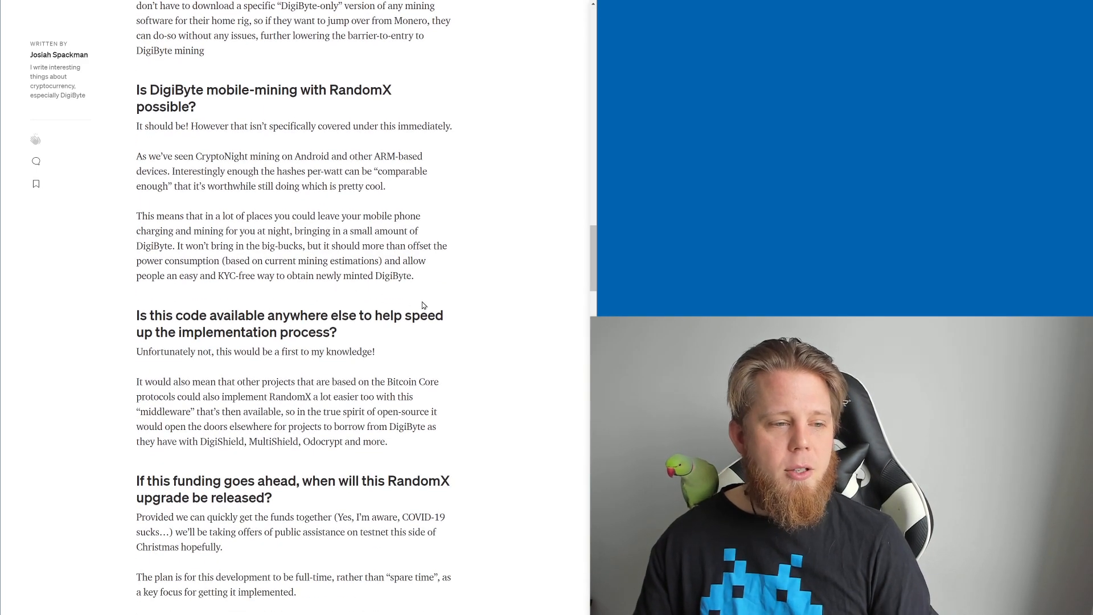
mouse_move(462, 310)
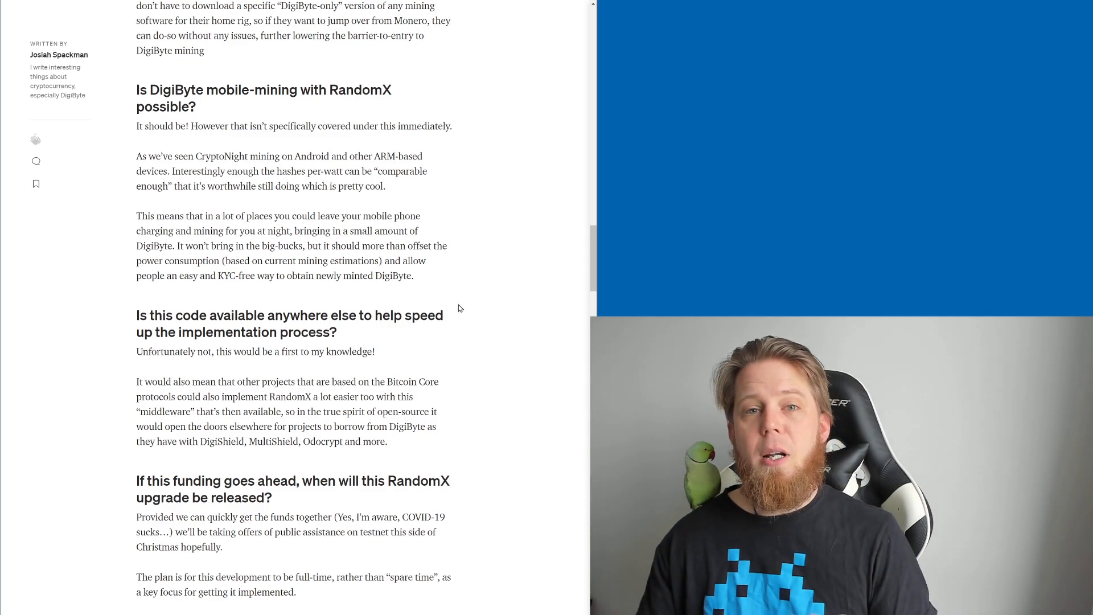
Scroll through the release-timing and blockchain consensus sections to 'Let's get to it then!'
scroll("down", 3)
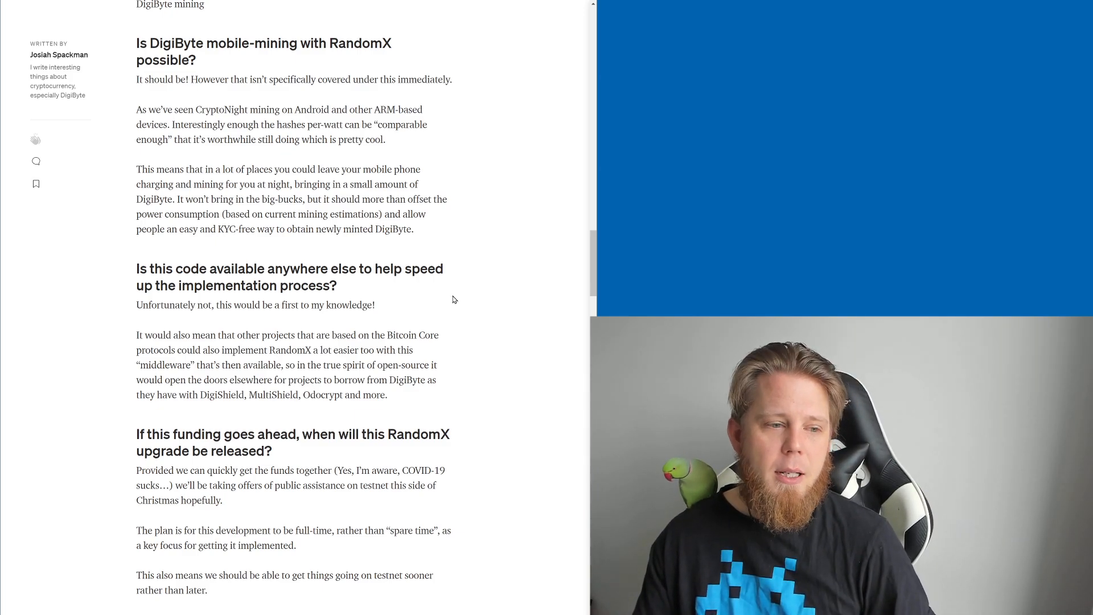
scroll("down", 3)
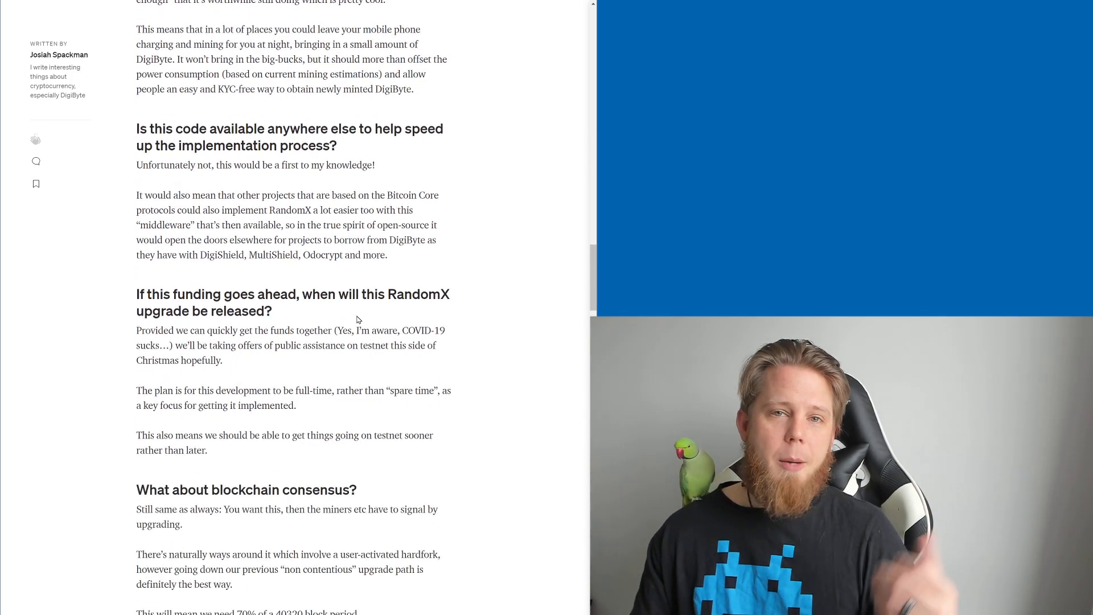
scroll("down", 3)
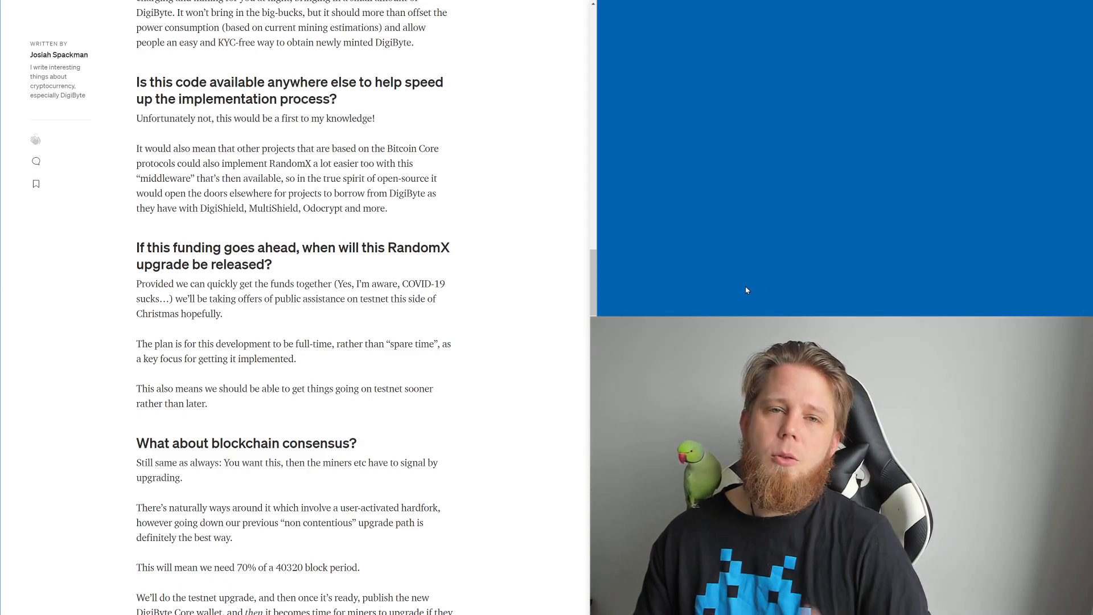
mouse_move(719, 225)
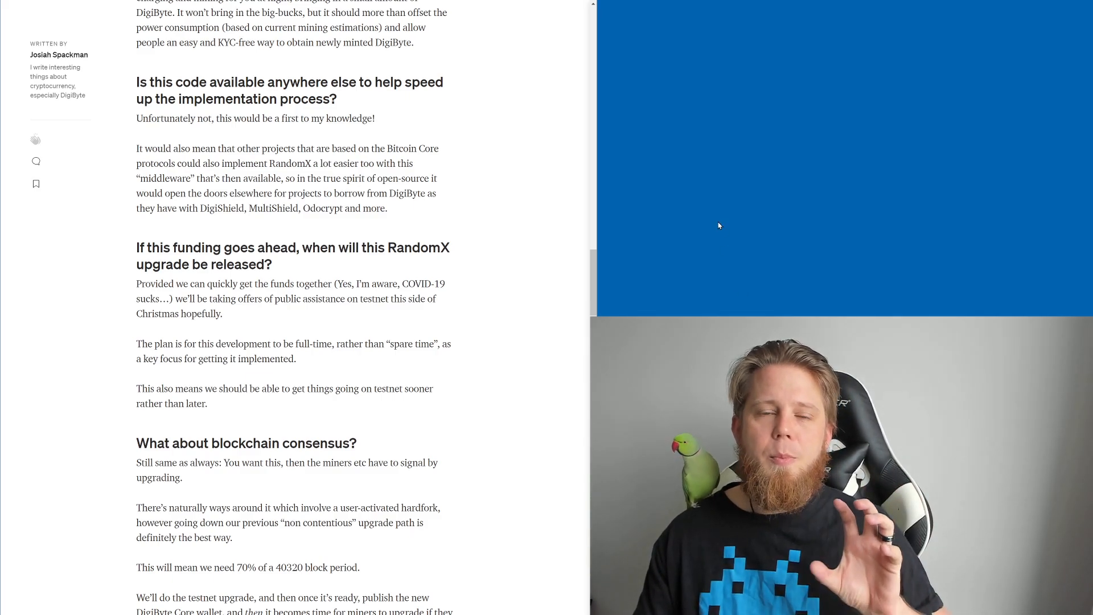
mouse_move(497, 233)
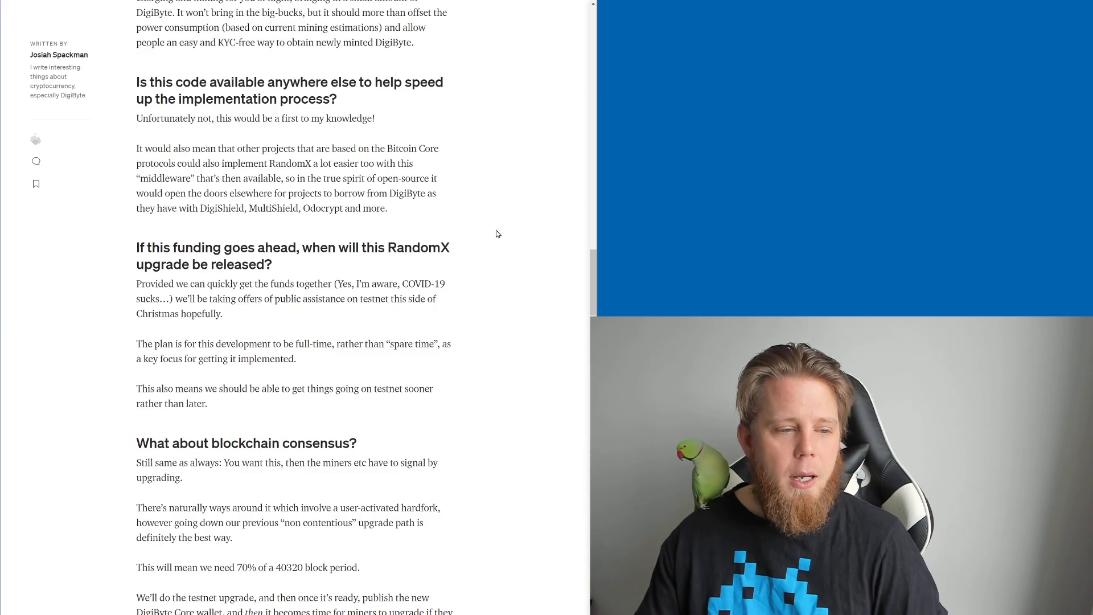
scroll("down", 3)
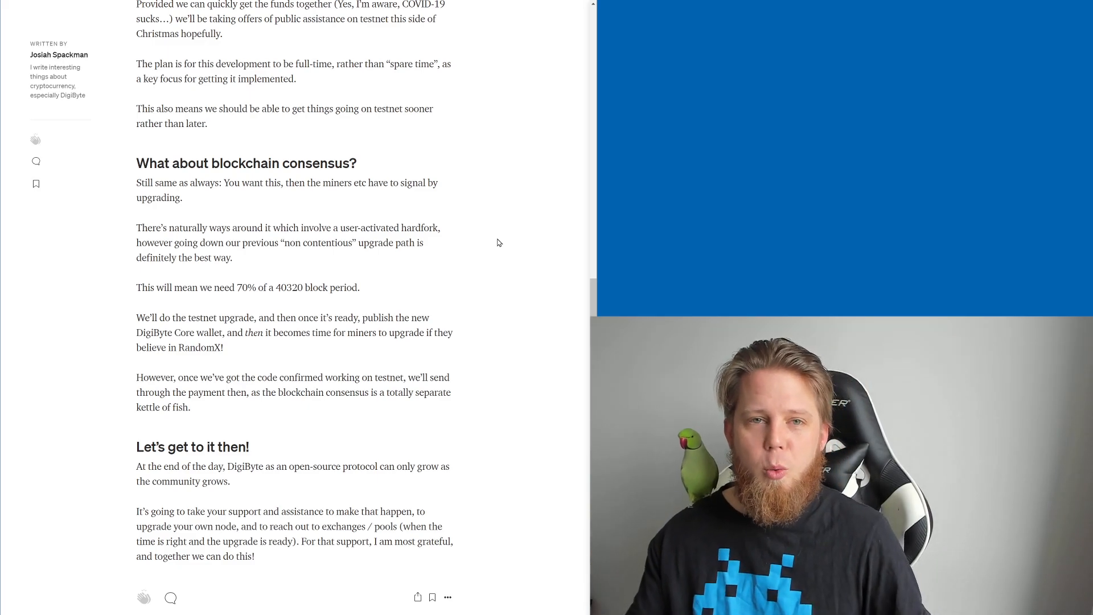
mouse_move(480, 225)
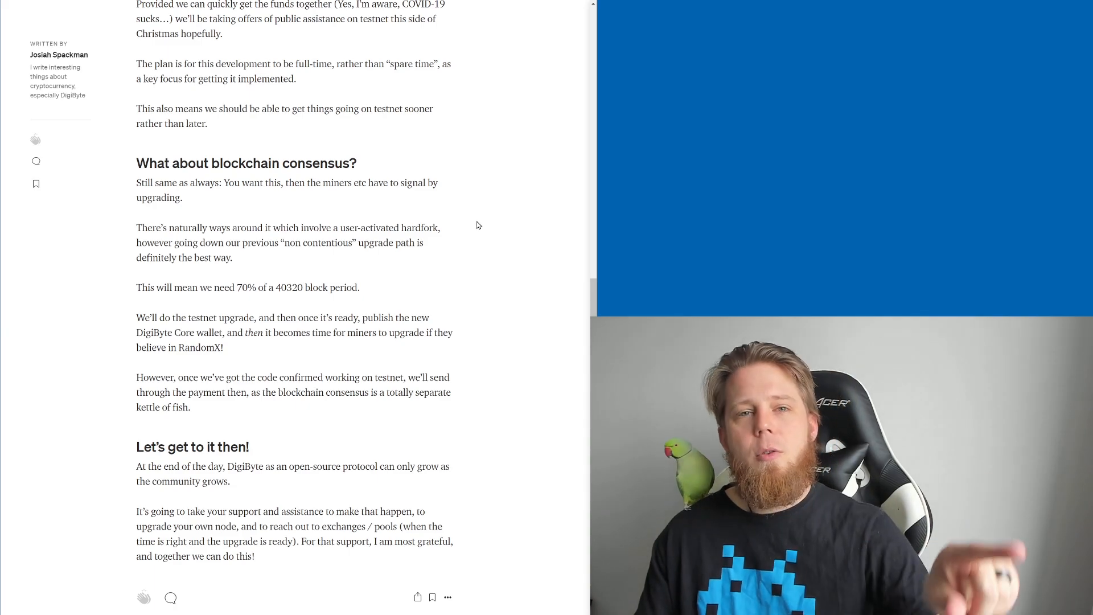
mouse_move(468, 220)
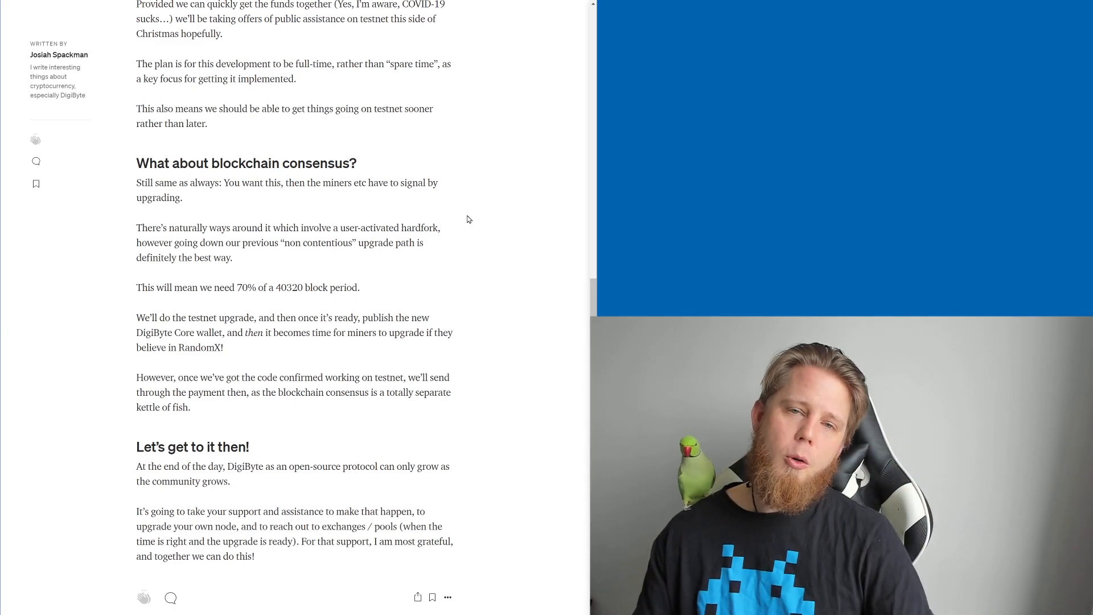
mouse_move(459, 348)
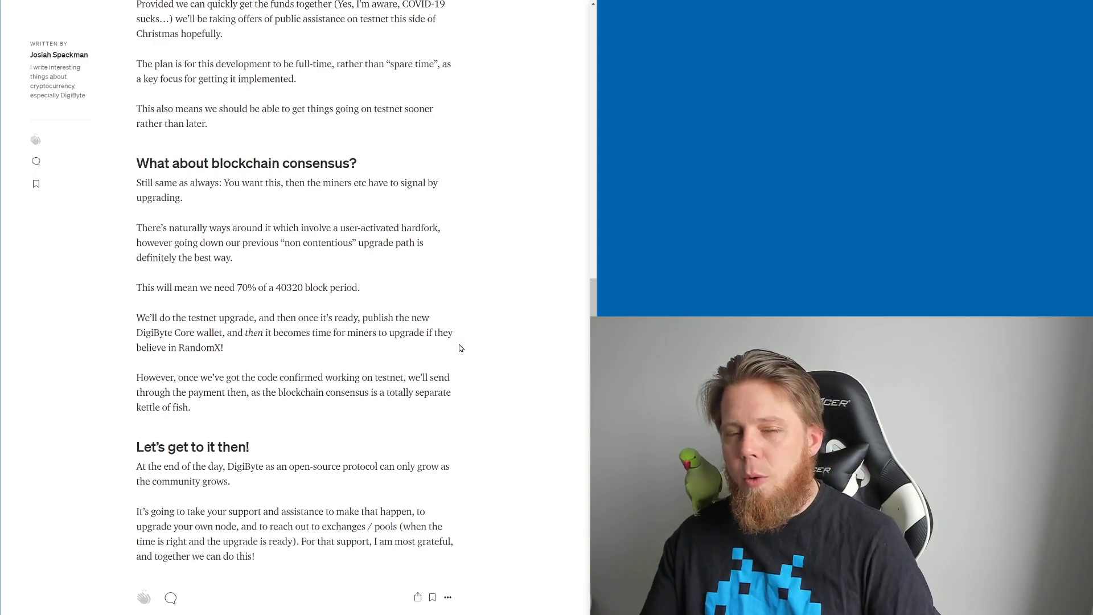
mouse_move(484, 344)
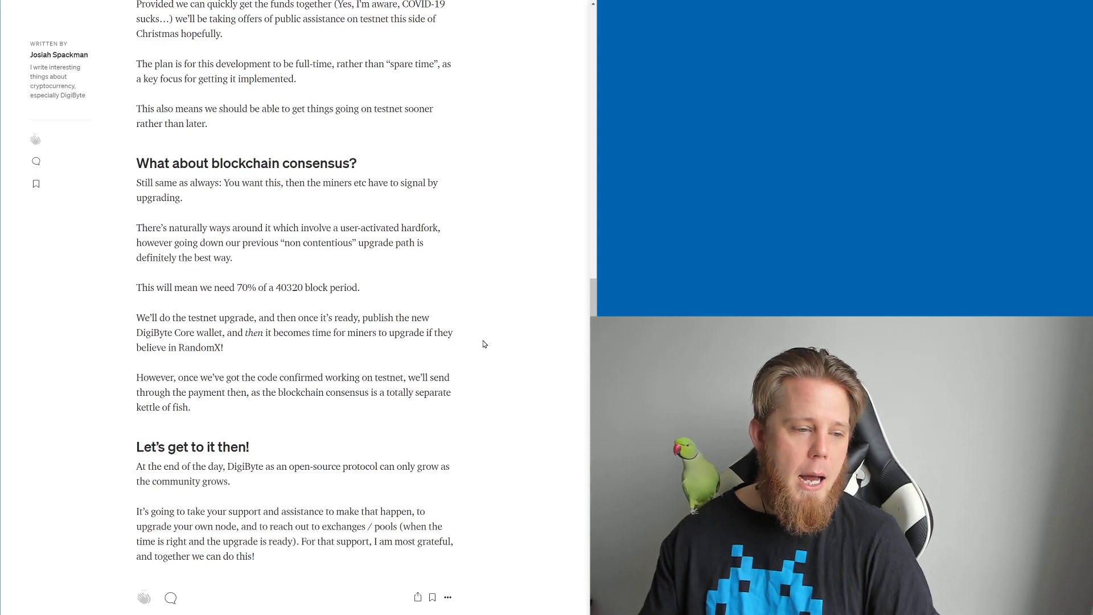
Scroll to the bottom of the post to see its topic tags
scroll("down", 3)
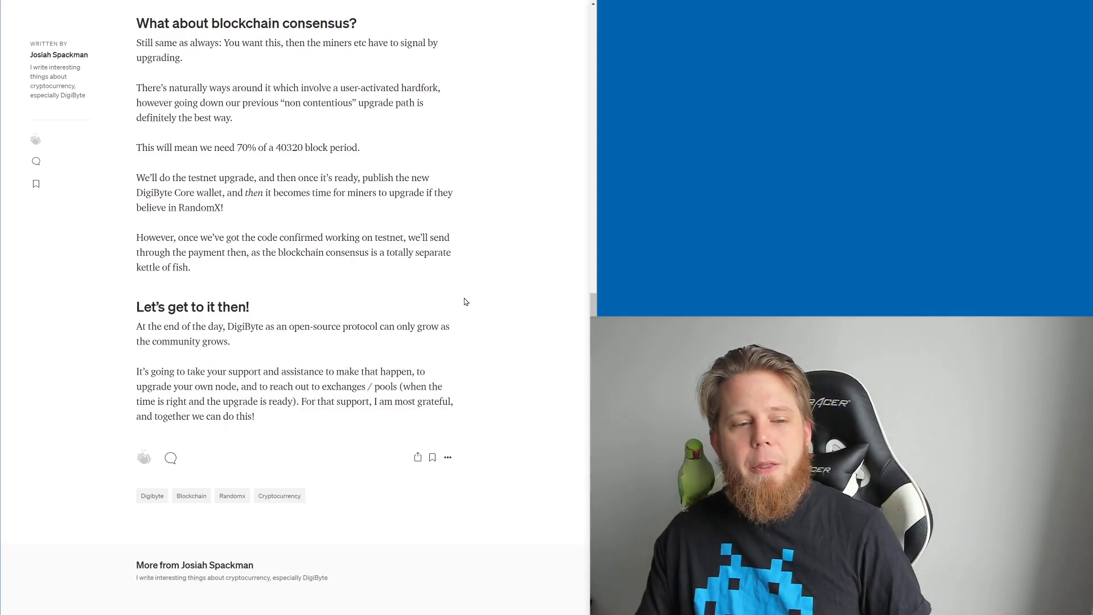
mouse_move(459, 301)
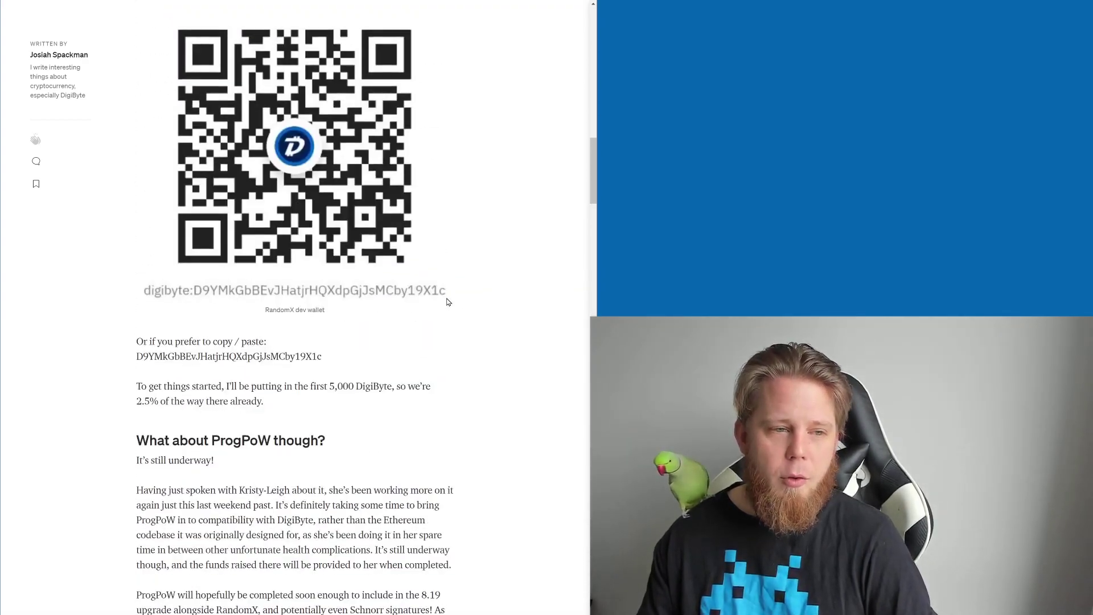
scroll("up", 3)
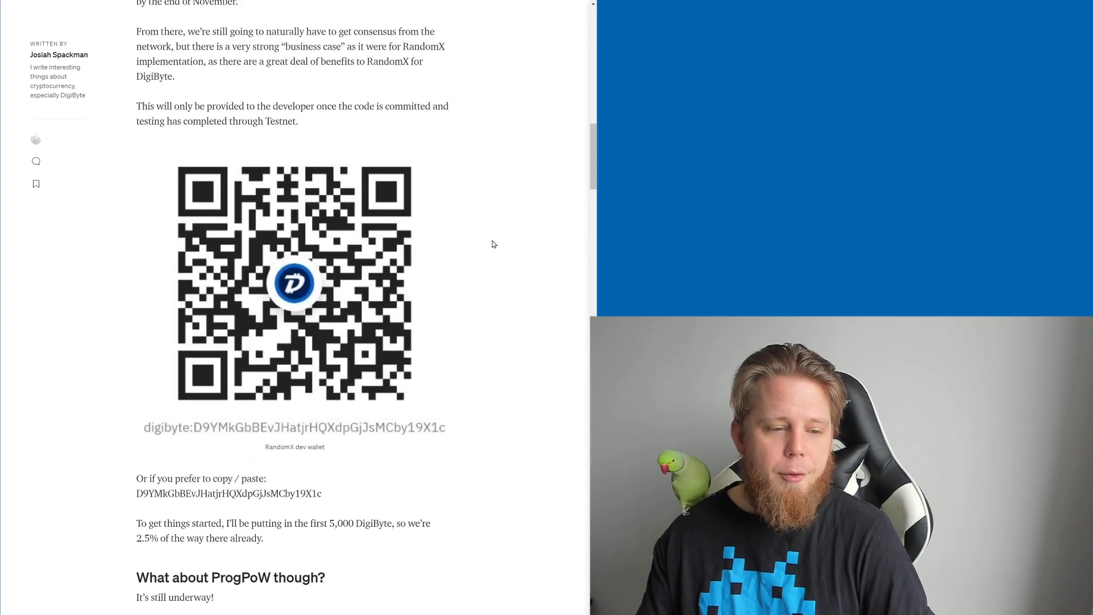
scroll("down", 3)
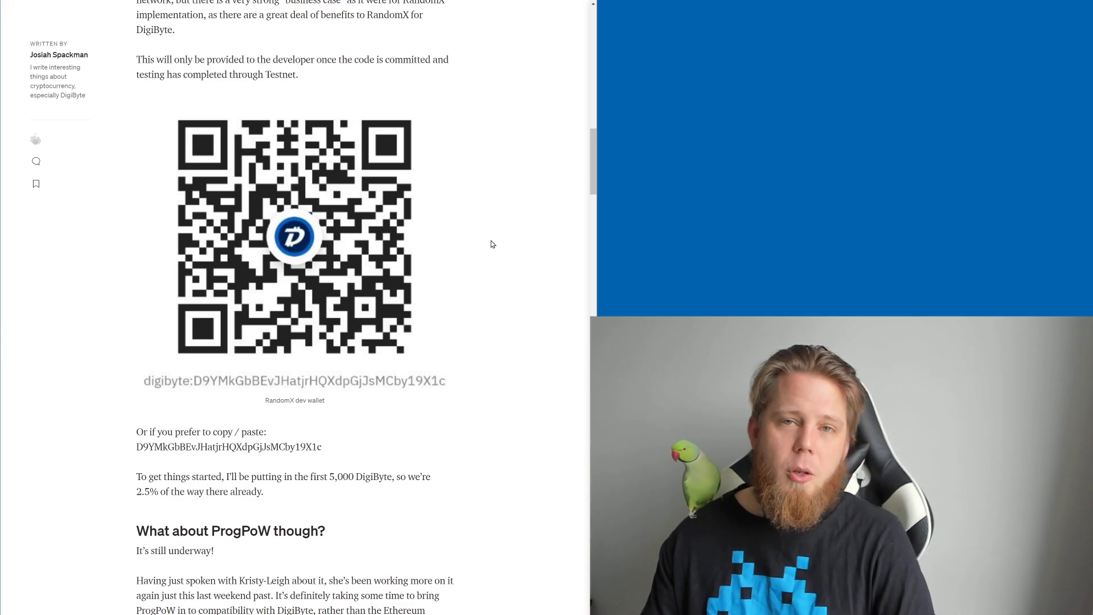
mouse_move(487, 244)
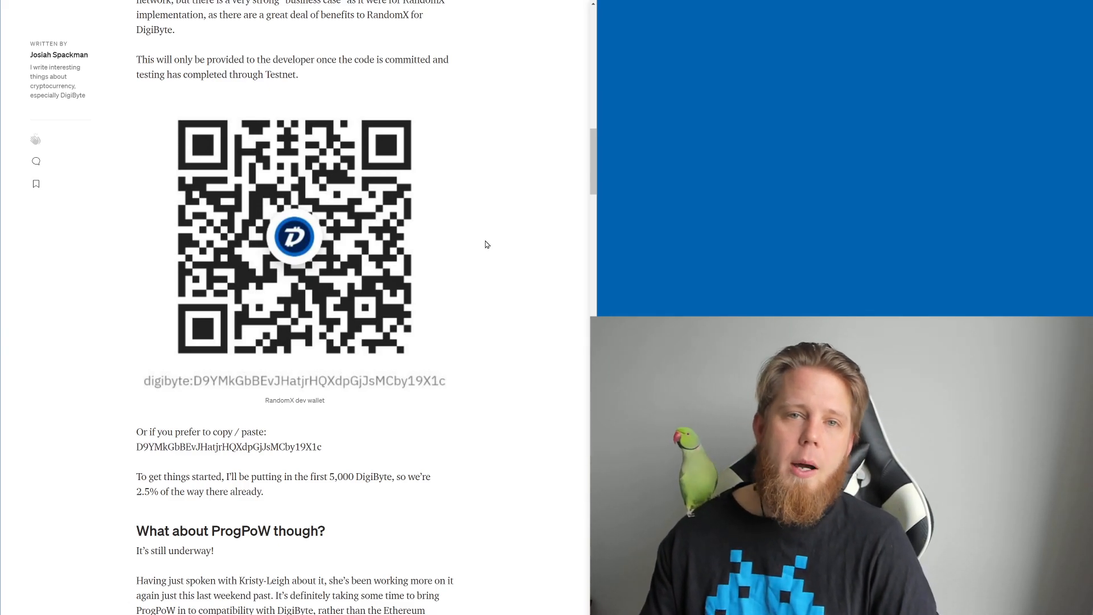